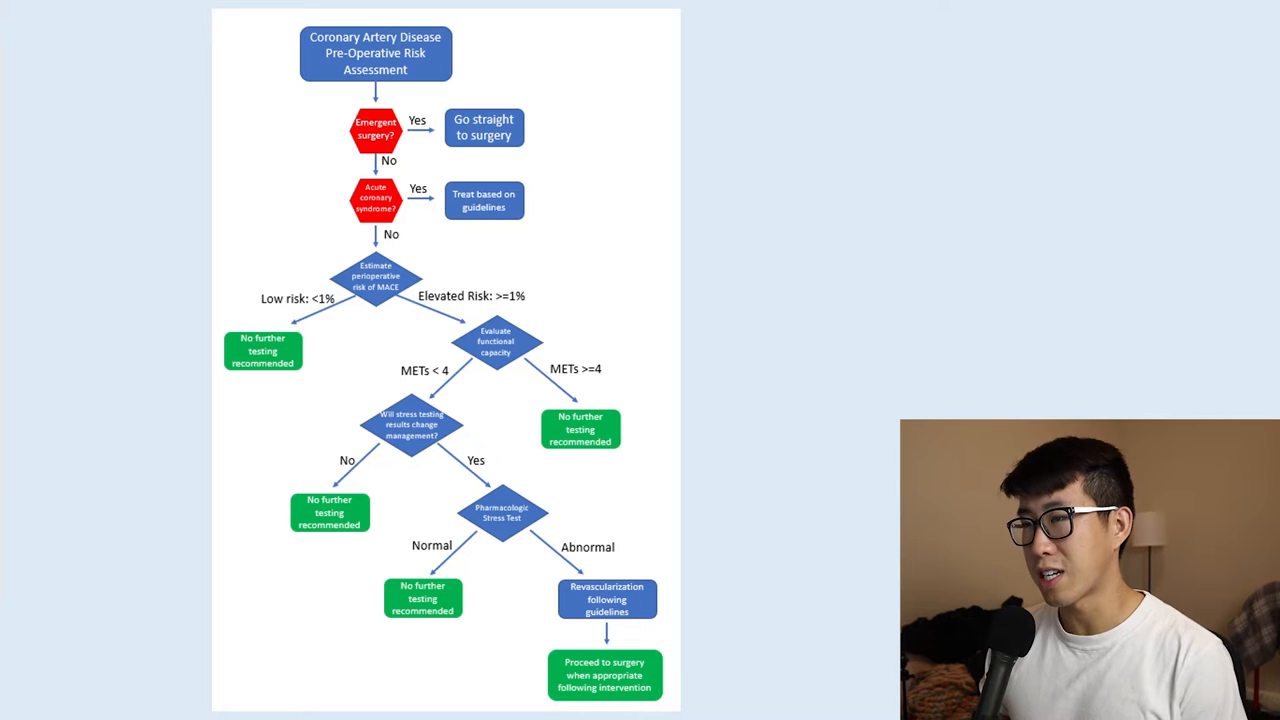
Step: Draw red pen strokes down the left side of the whiteboard canvas
drag(230, 25, 207, 145)
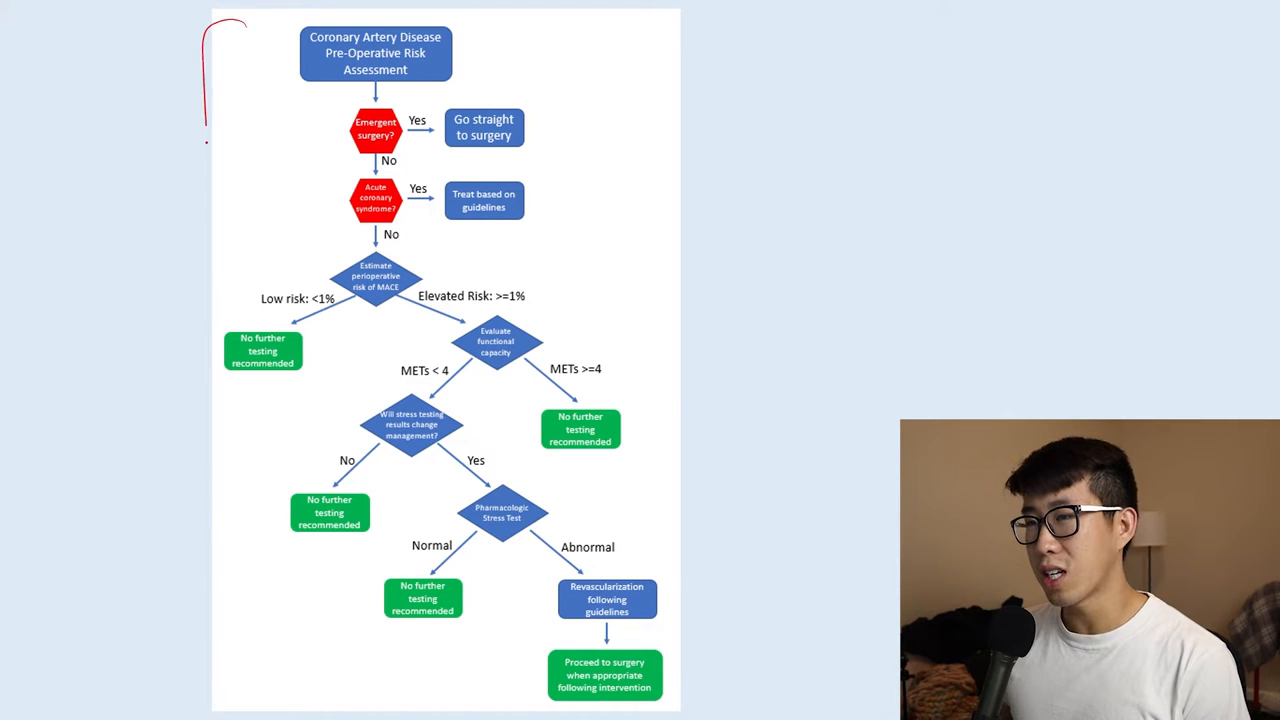
drag(208, 130, 285, 655)
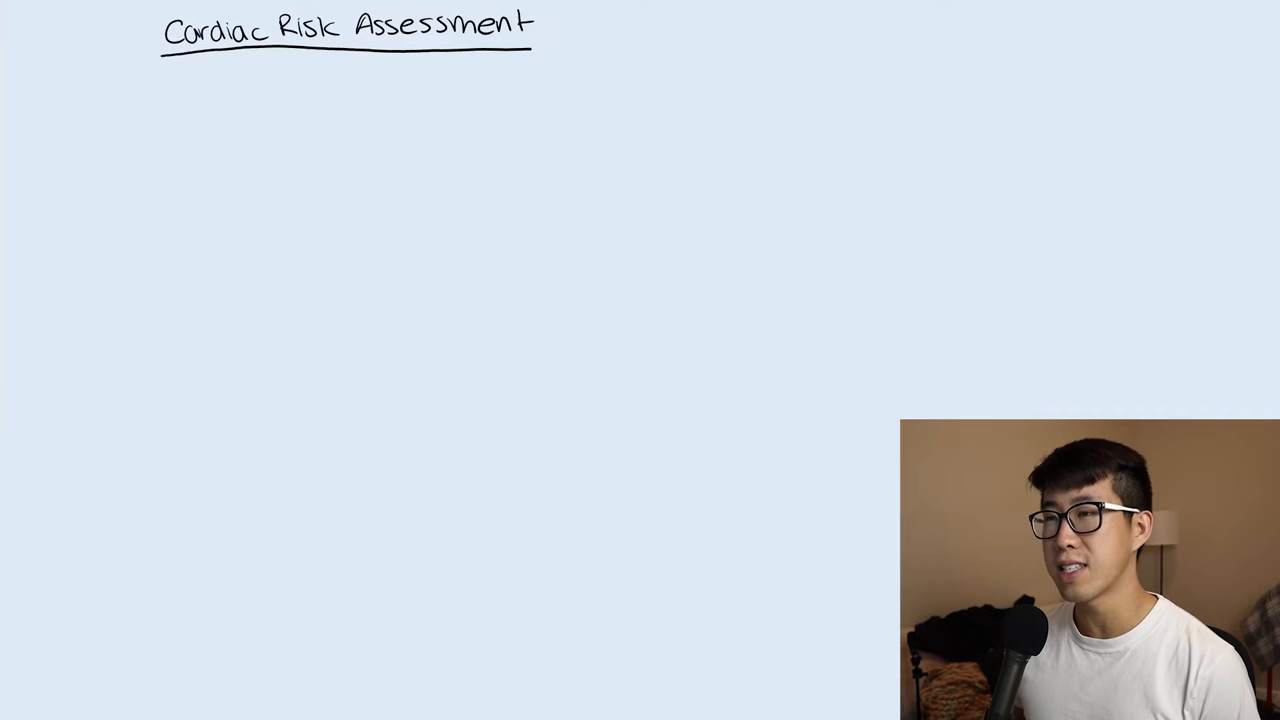
Step: Handwrite step '1. Emergency? → OR' on the whiteboard, adding its arrow stroke
click(191, 83)
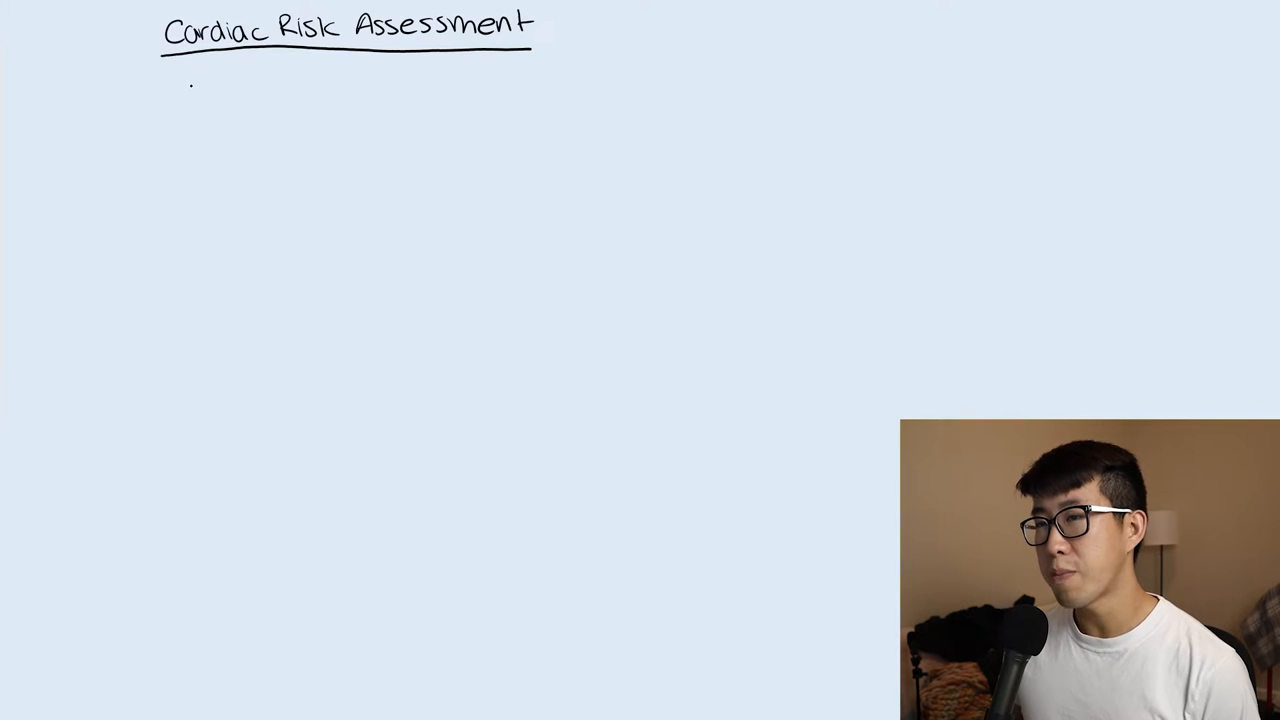
text(1. F)
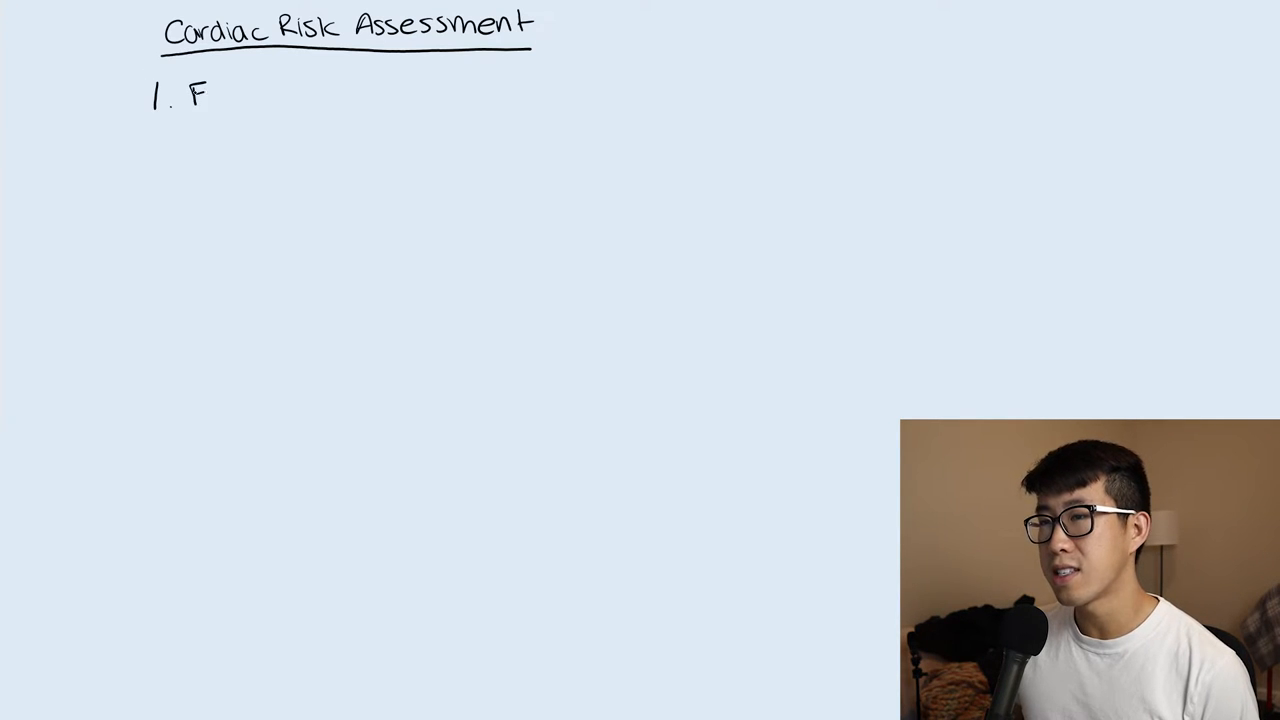
text(Emergency? → O)
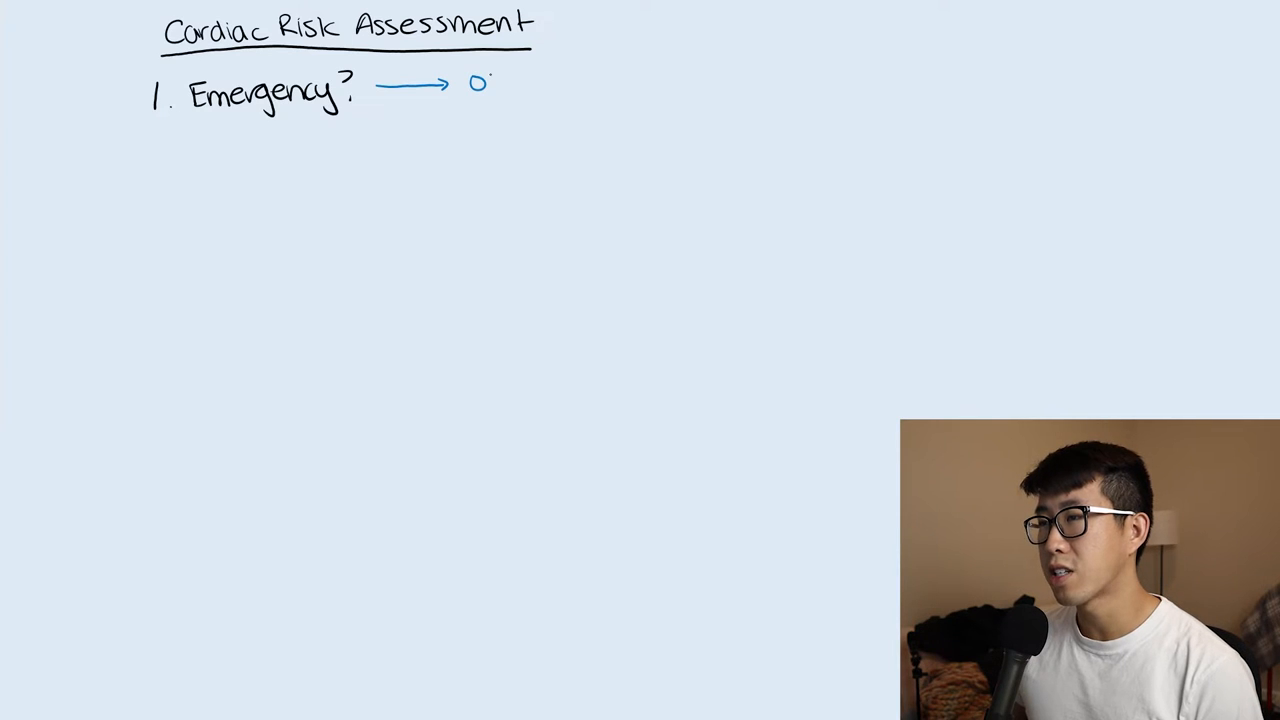
text(R)
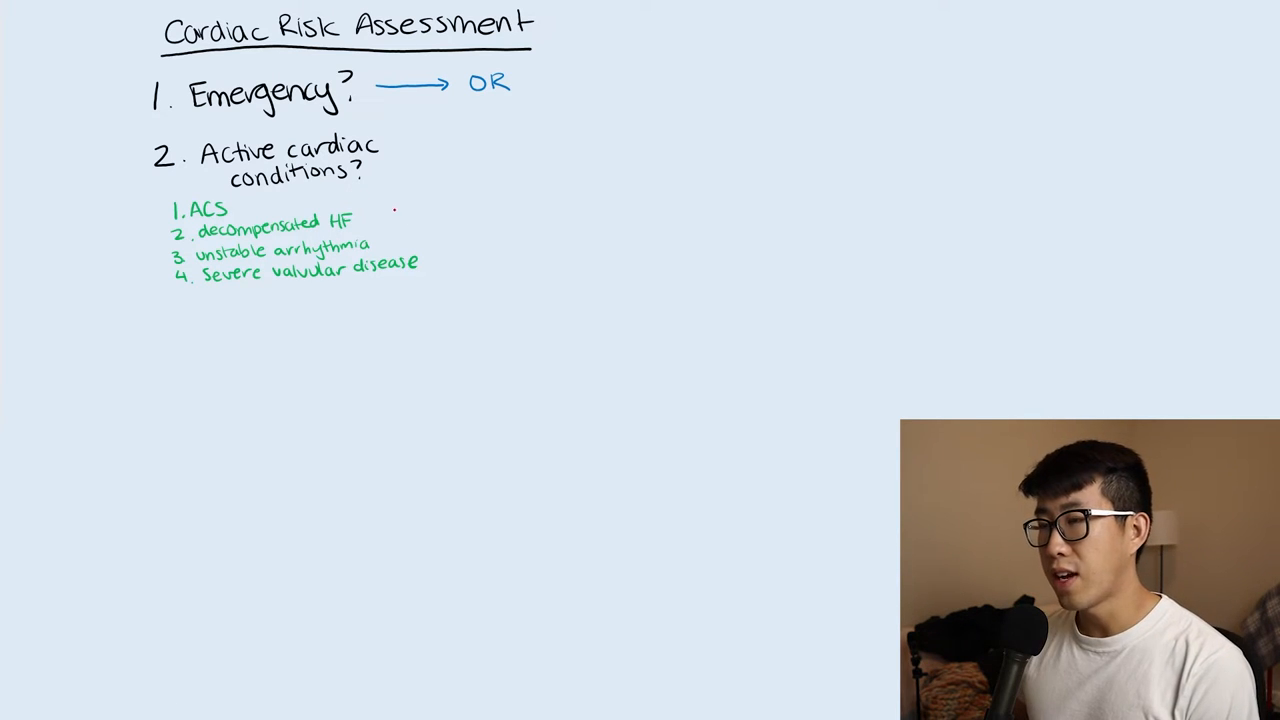
drag(410, 198, 460, 198)
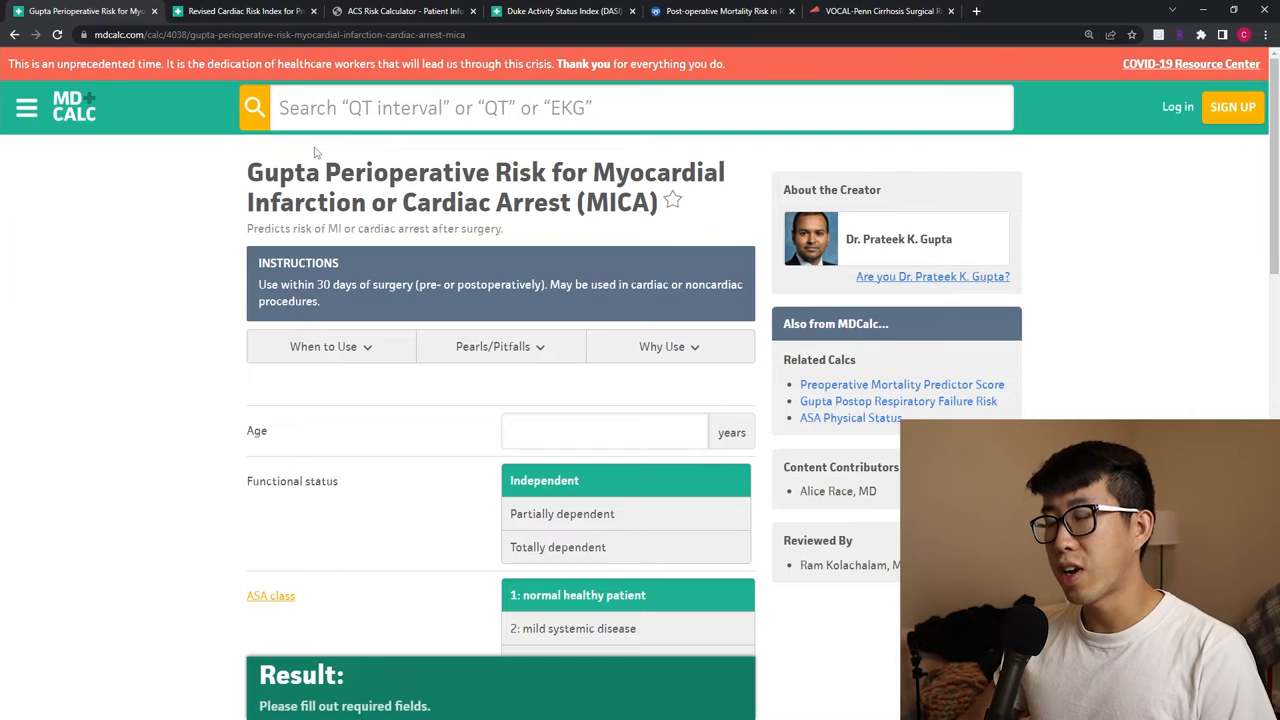
Step: Scroll through the Gupta MICA calculator, then review the Revised Cardiac Risk Index
scroll(down, 3)
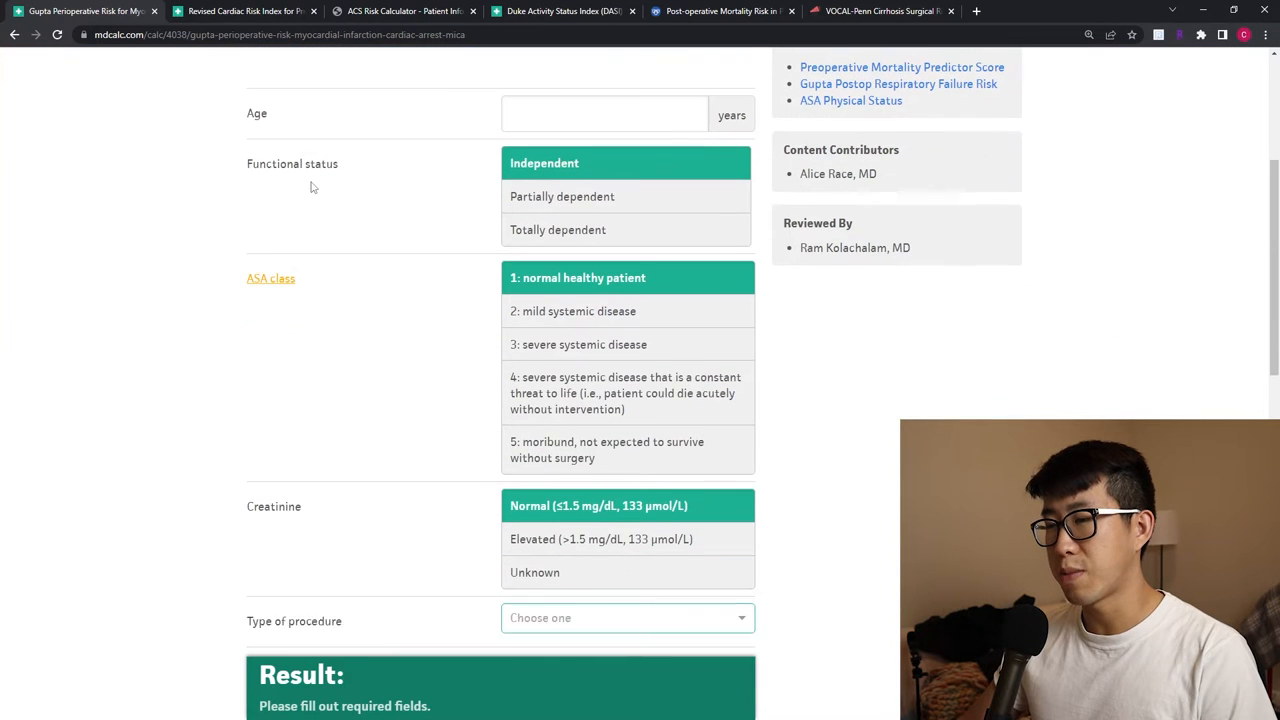
scroll(up, 3)
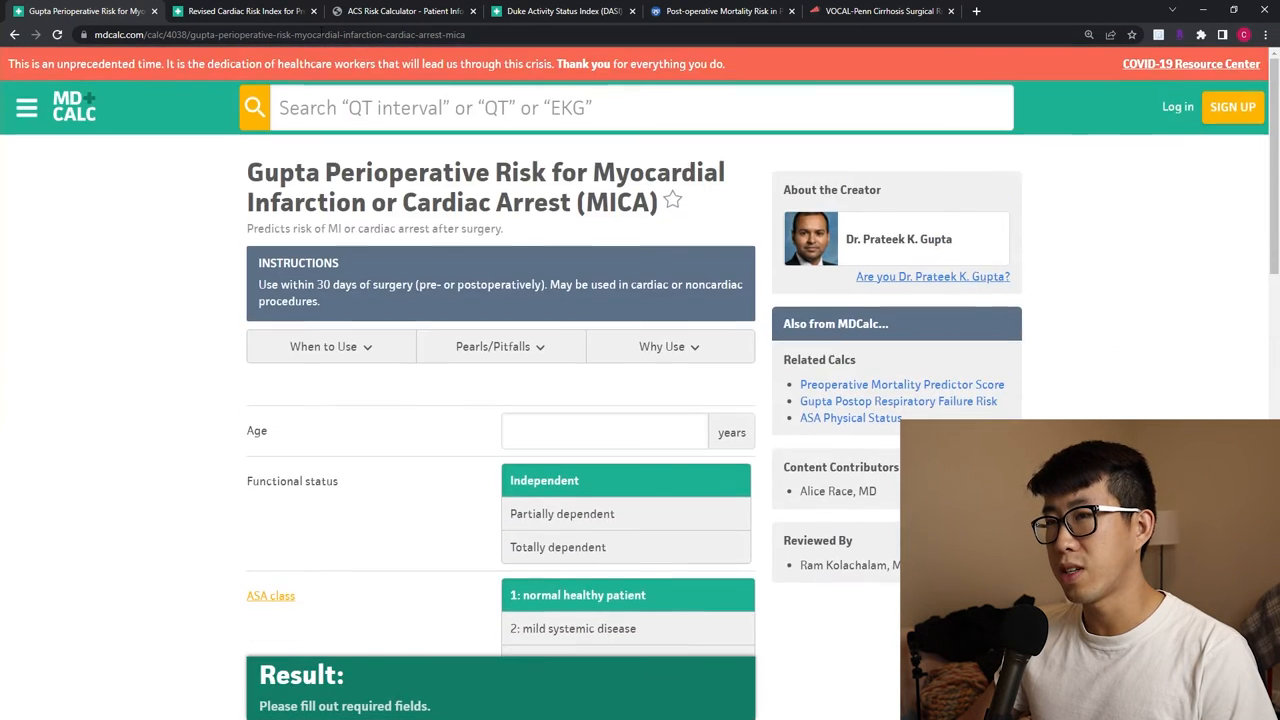
click(245, 11)
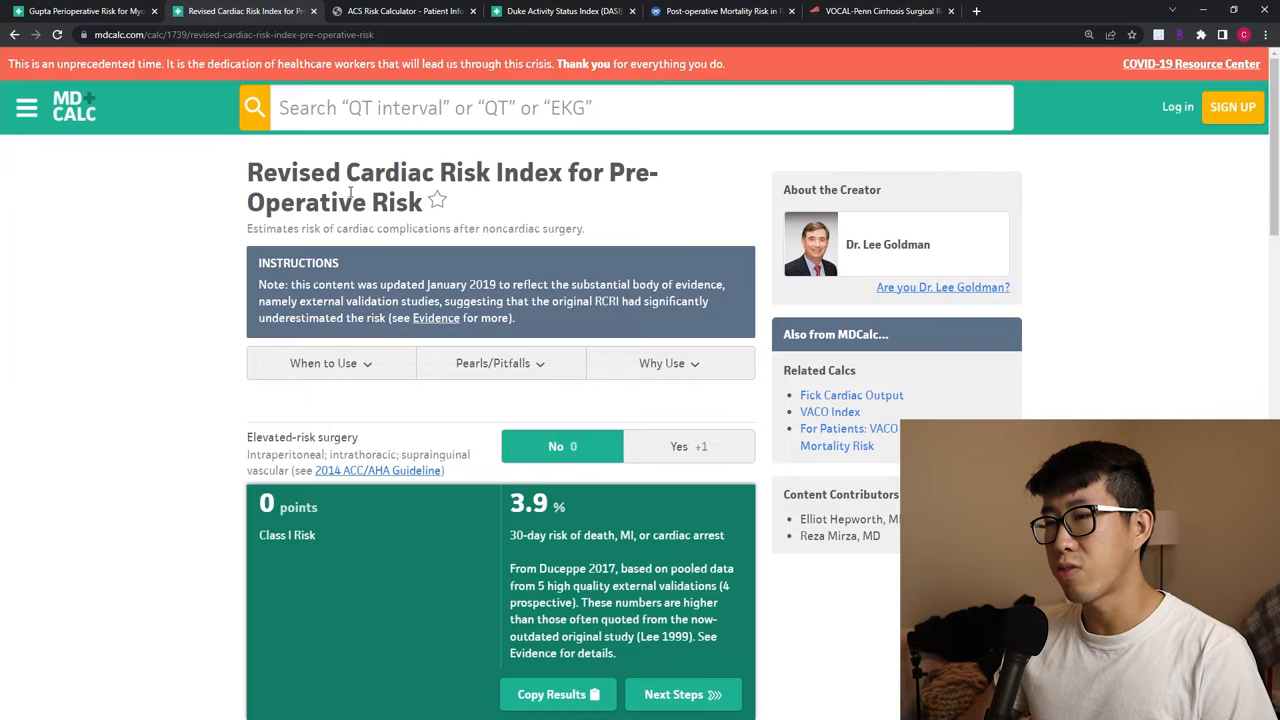
scroll(down, 3)
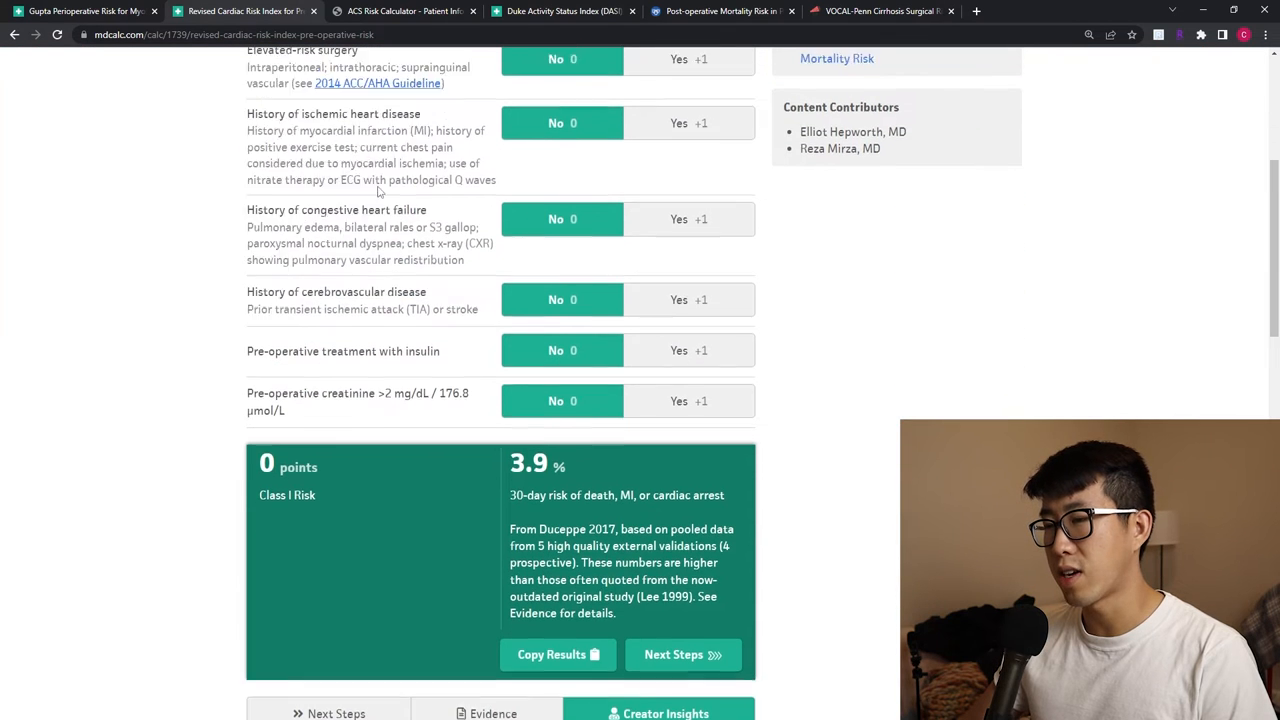
Step: Cycle through the ACS NSQIP, Gupta MICA and RCRI tabs, ending on ACS NSQIP
click(400, 11)
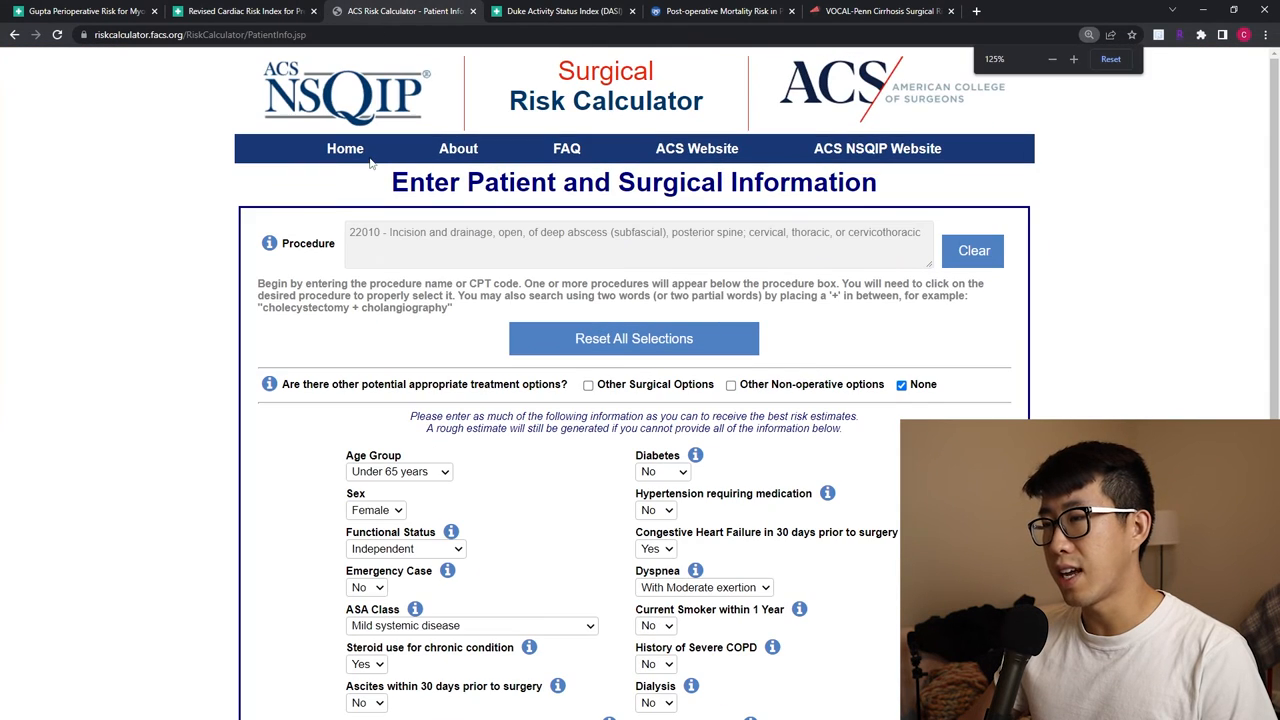
scroll(down, 3)
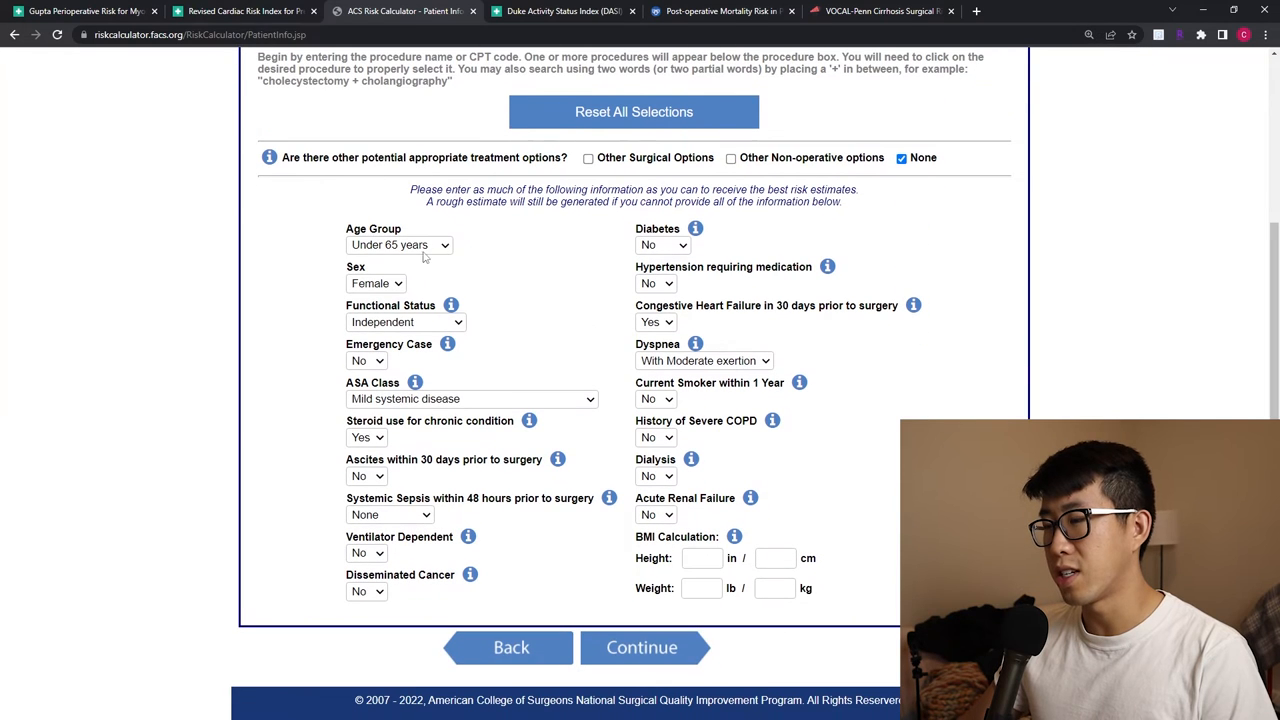
scroll(up, 3)
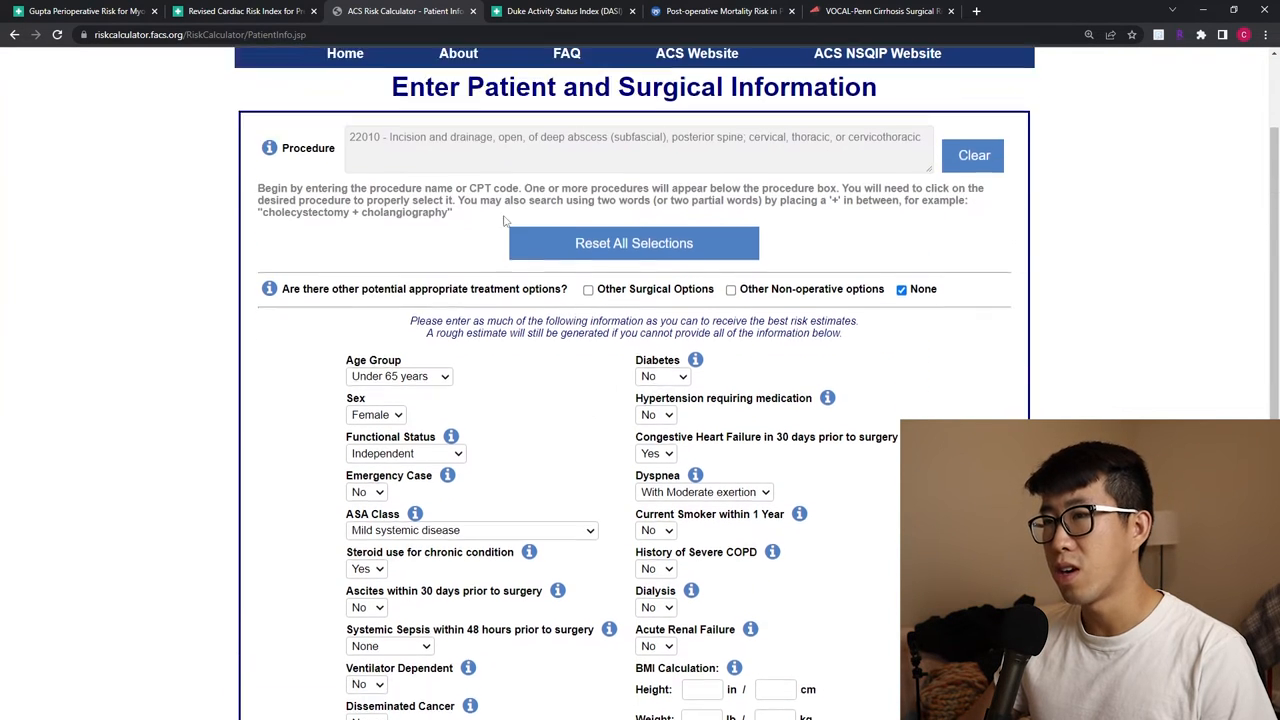
click(85, 11)
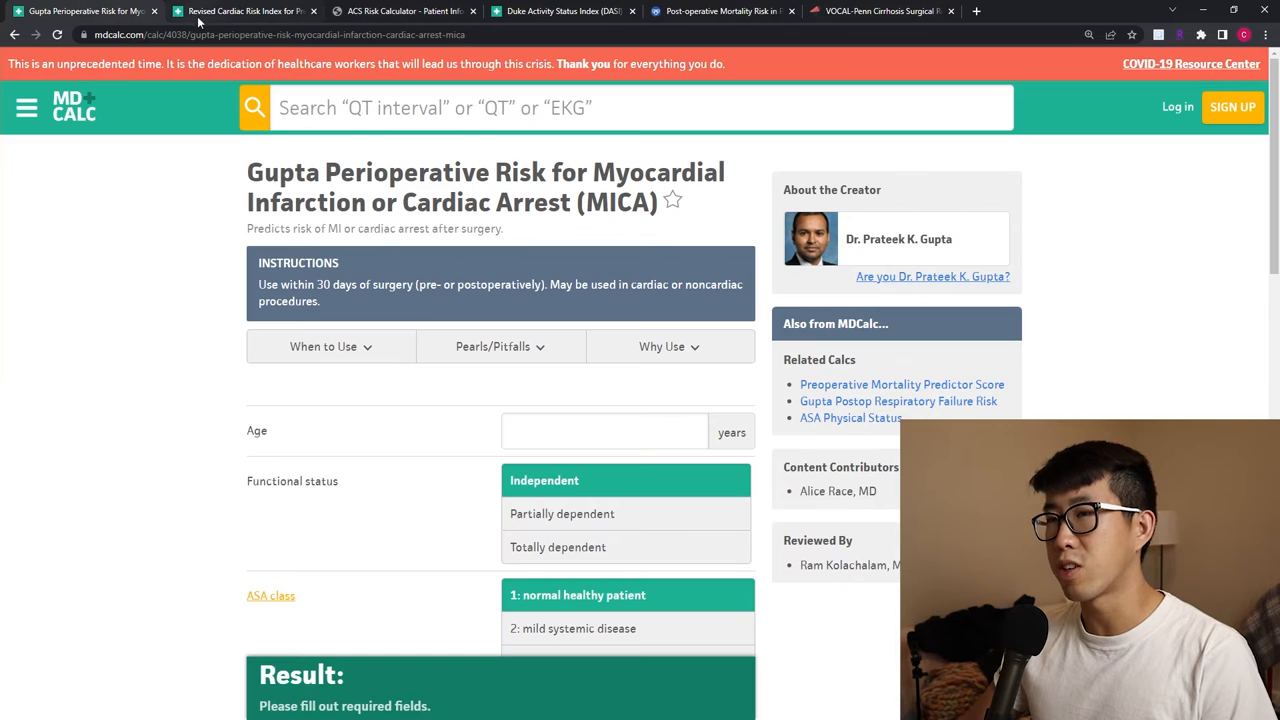
mouse_move(243, 11)
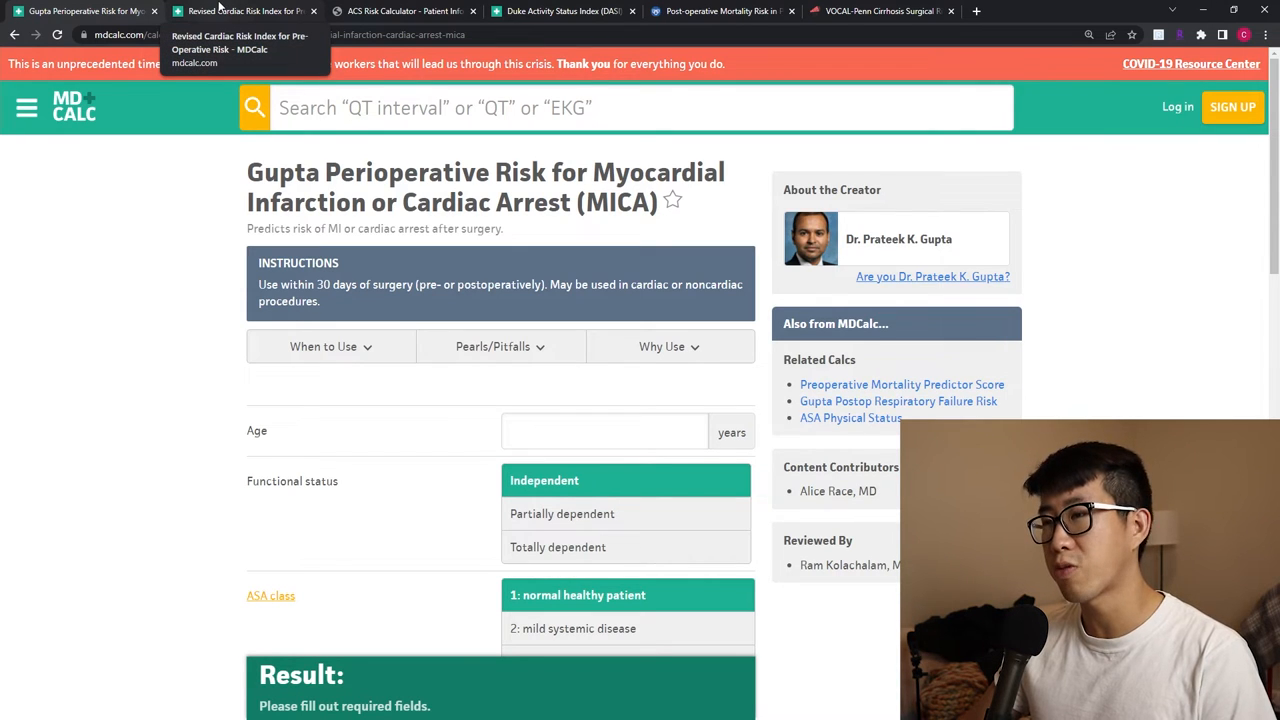
click(245, 11)
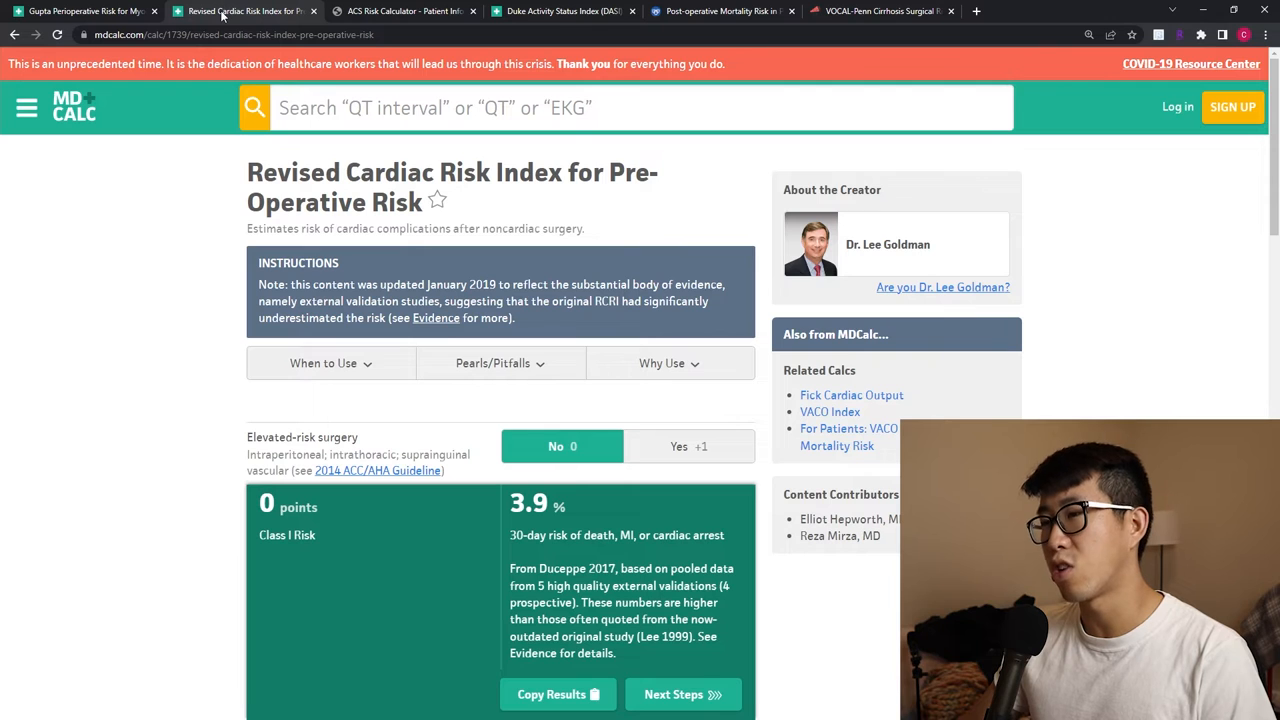
click(400, 11)
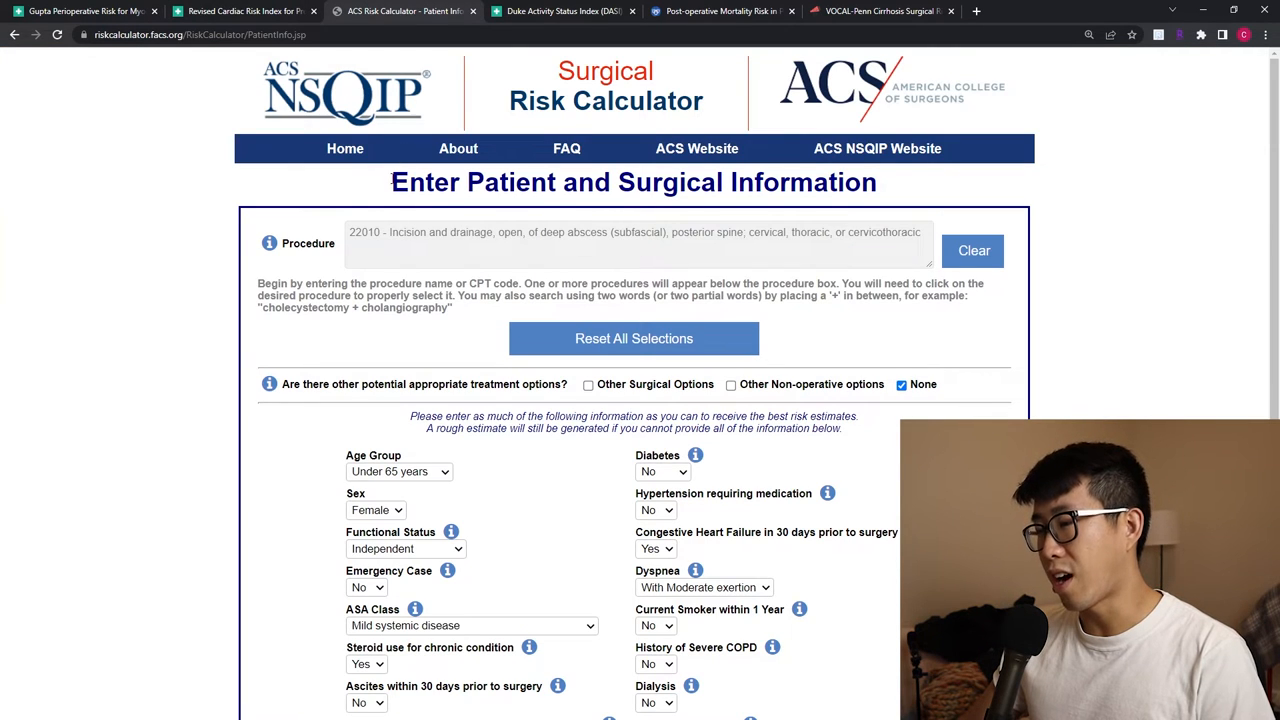
Step: Submit the ACS NSQIP patient form to get outcomes: 0.1% cardiac risk, 4.5-day stay
scroll(down, 3)
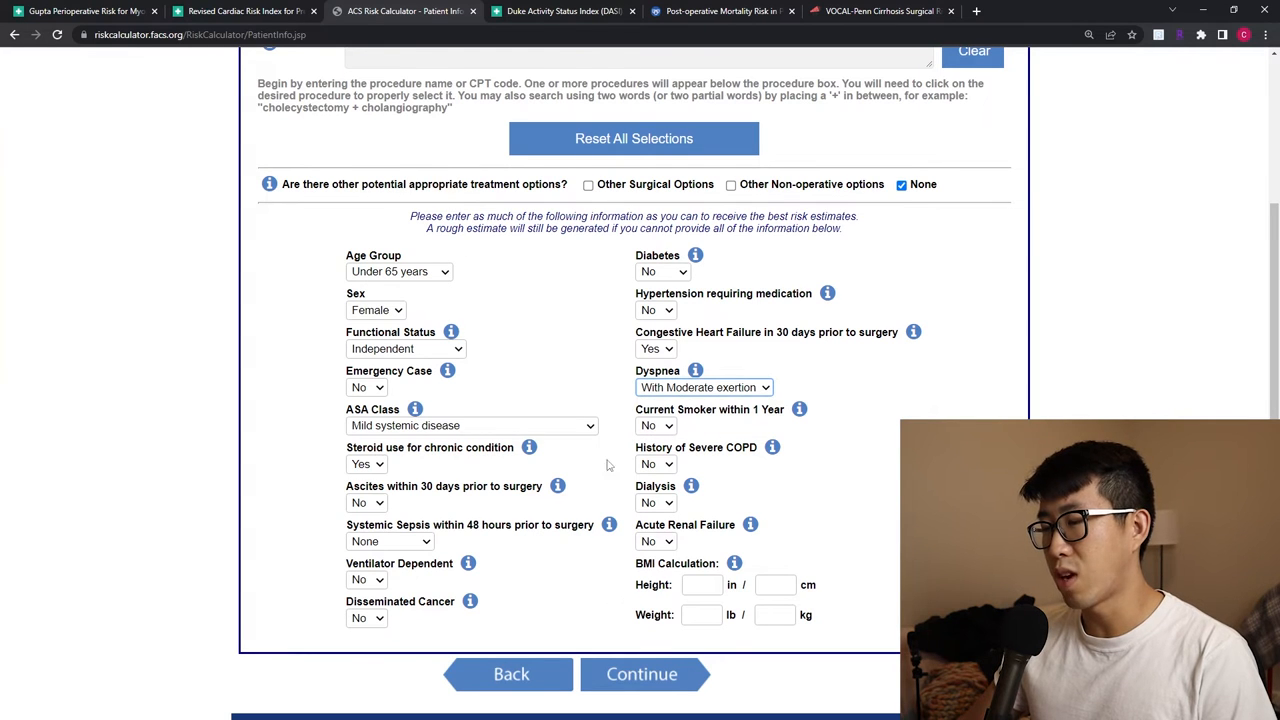
scroll(down, 3)
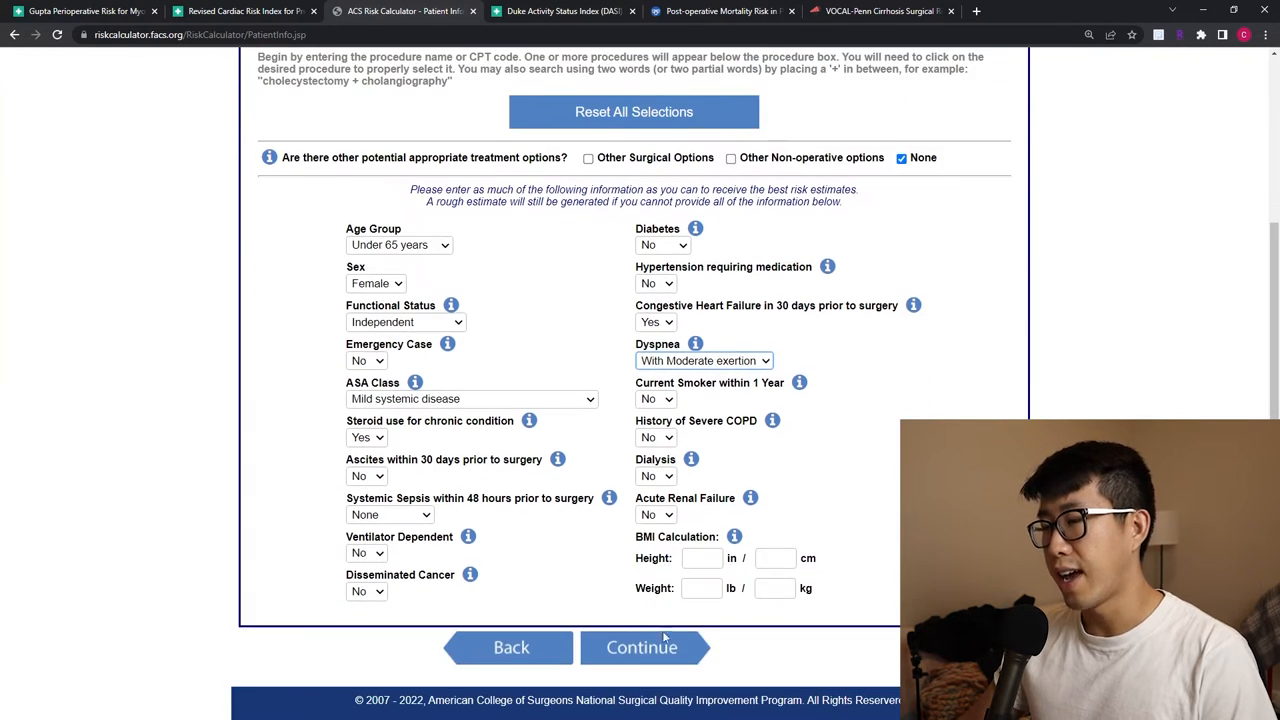
mouse_move(642, 647)
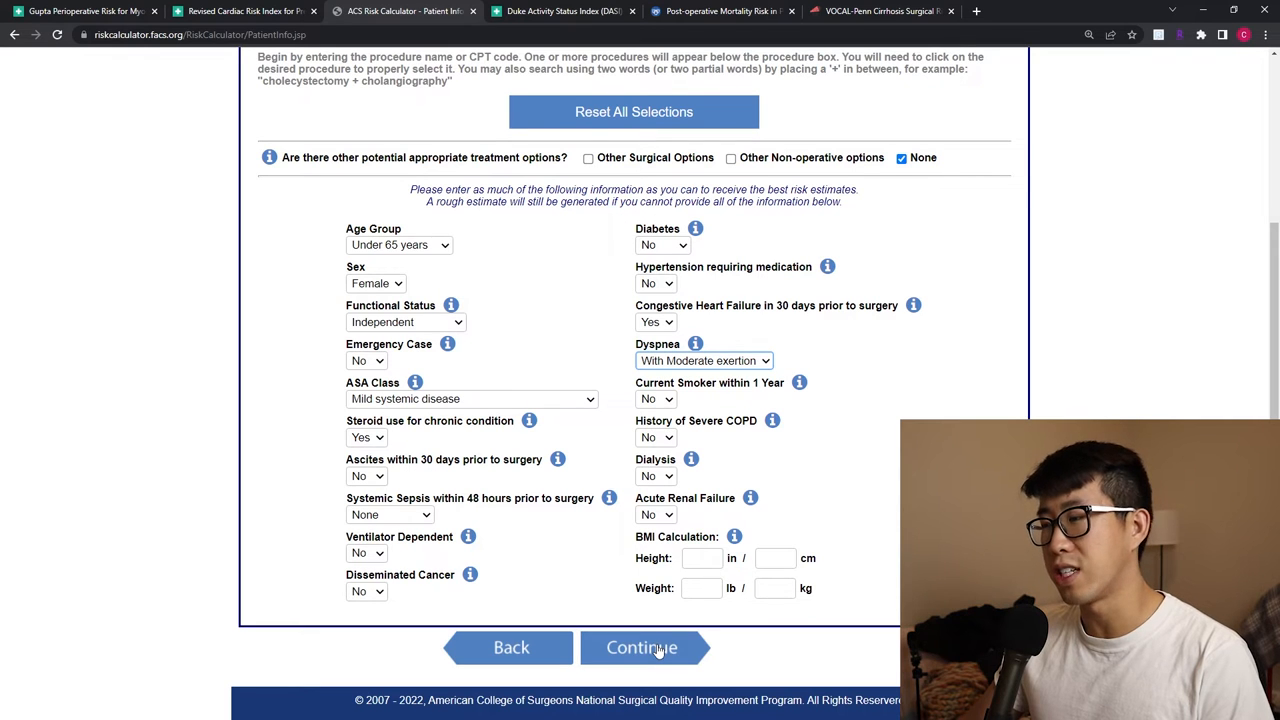
click(641, 647)
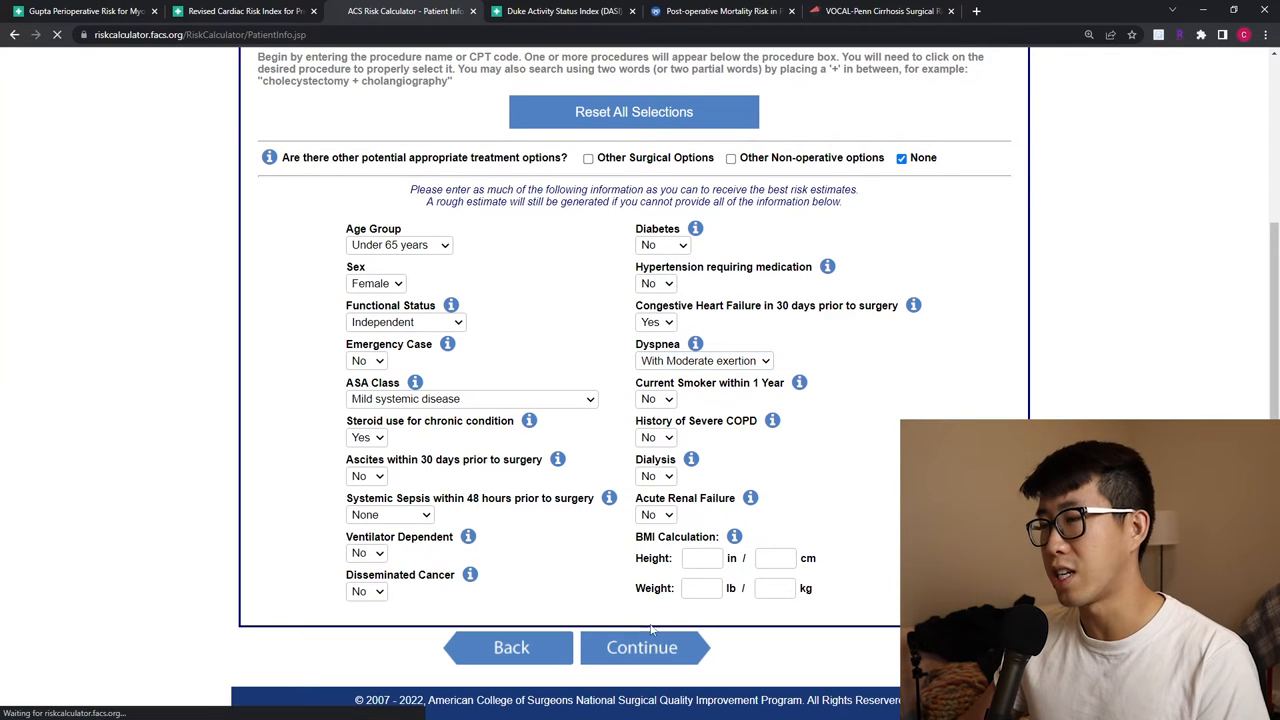
click(641, 647)
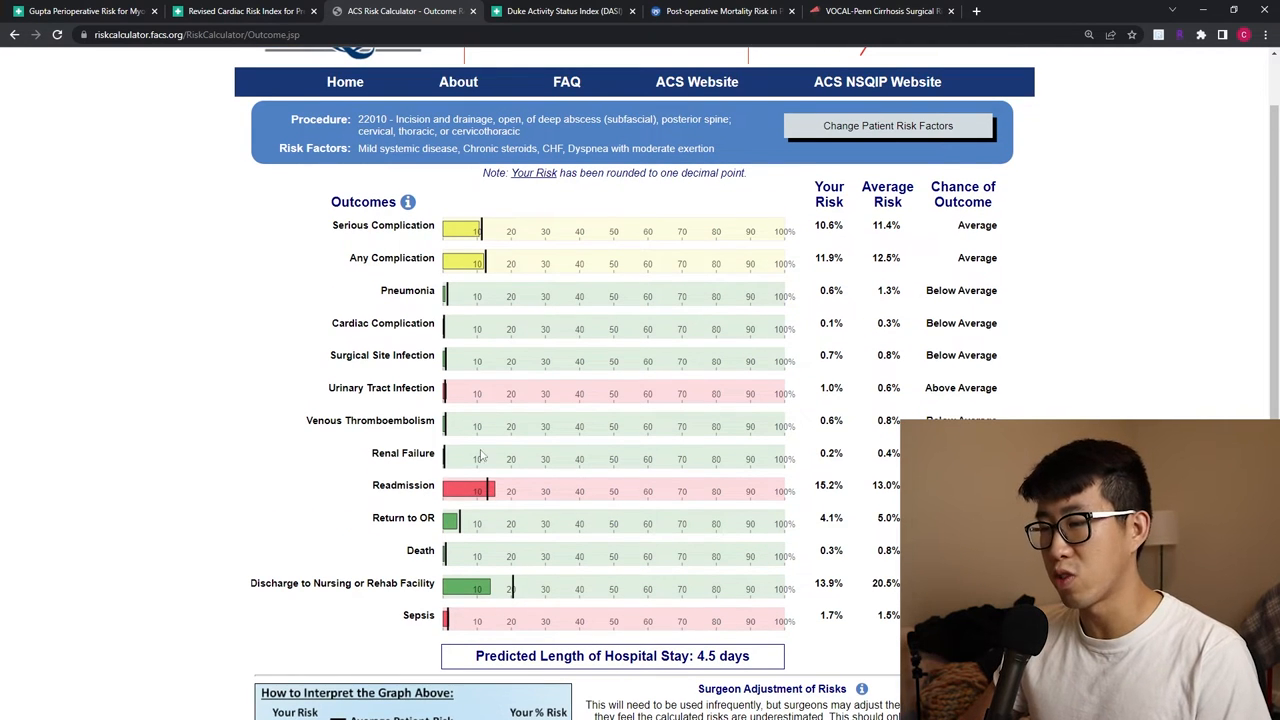
mouse_move(455, 548)
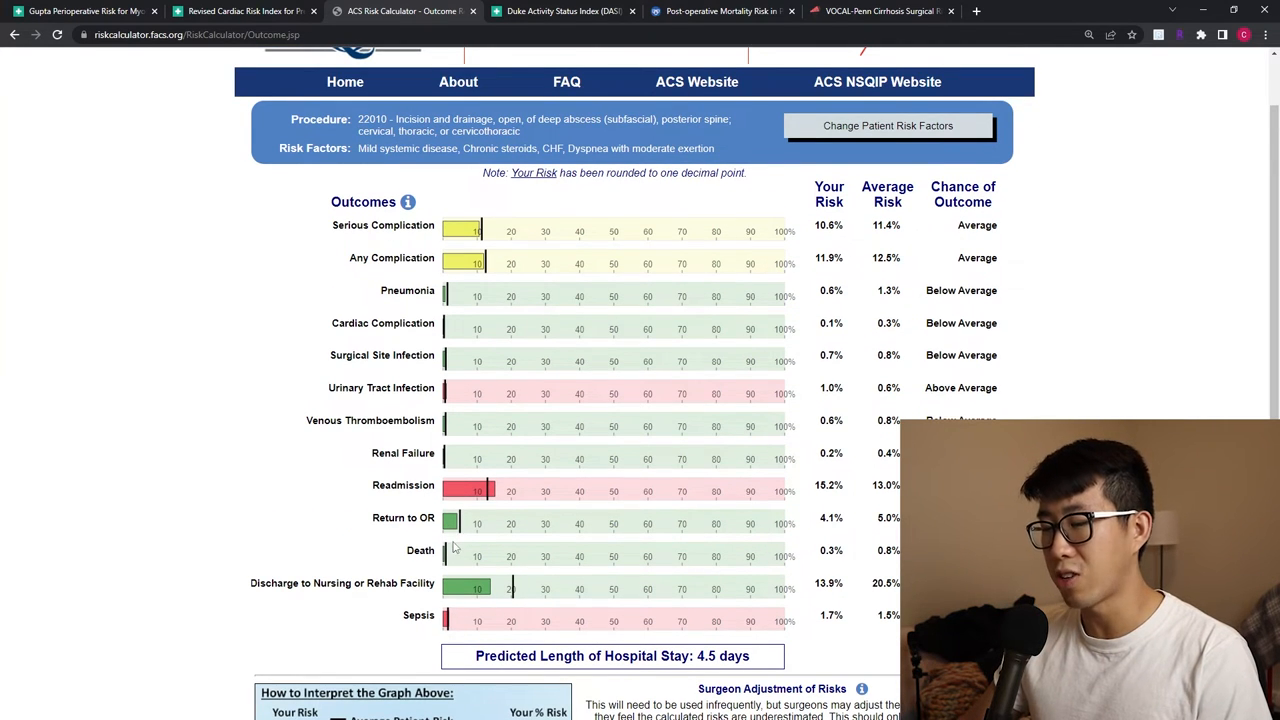
mouse_move(447, 320)
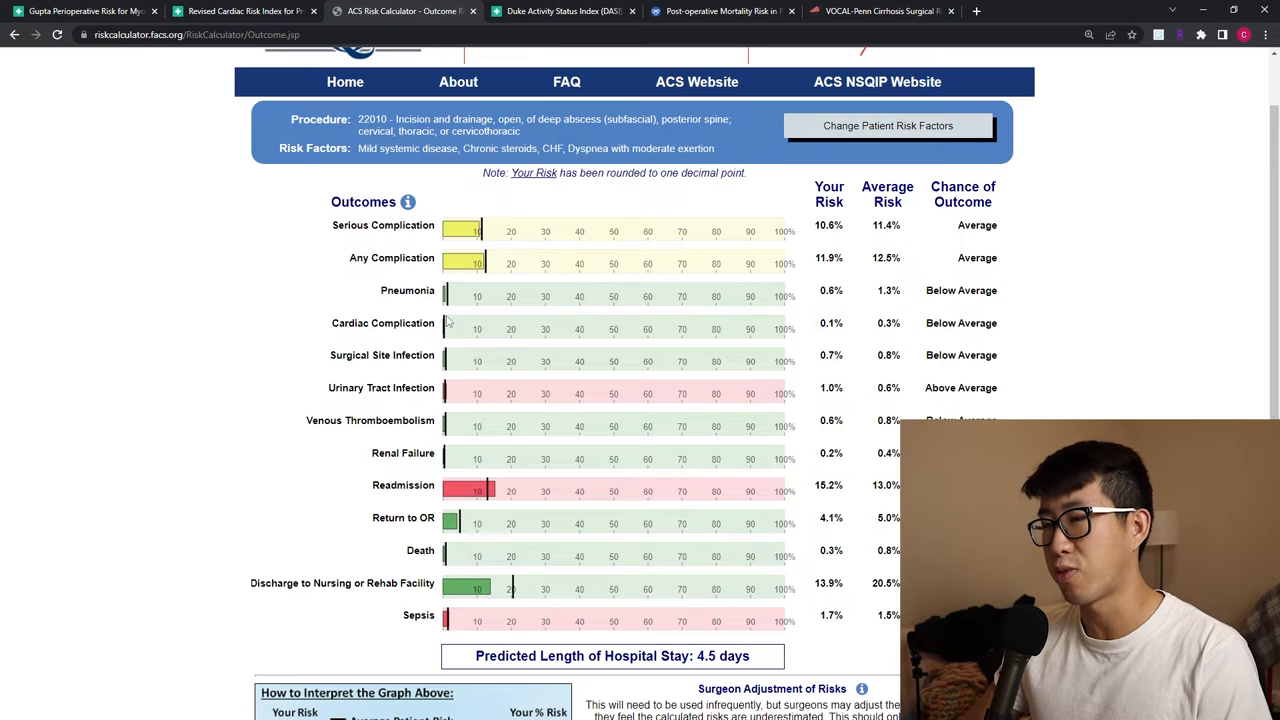
mouse_move(452, 294)
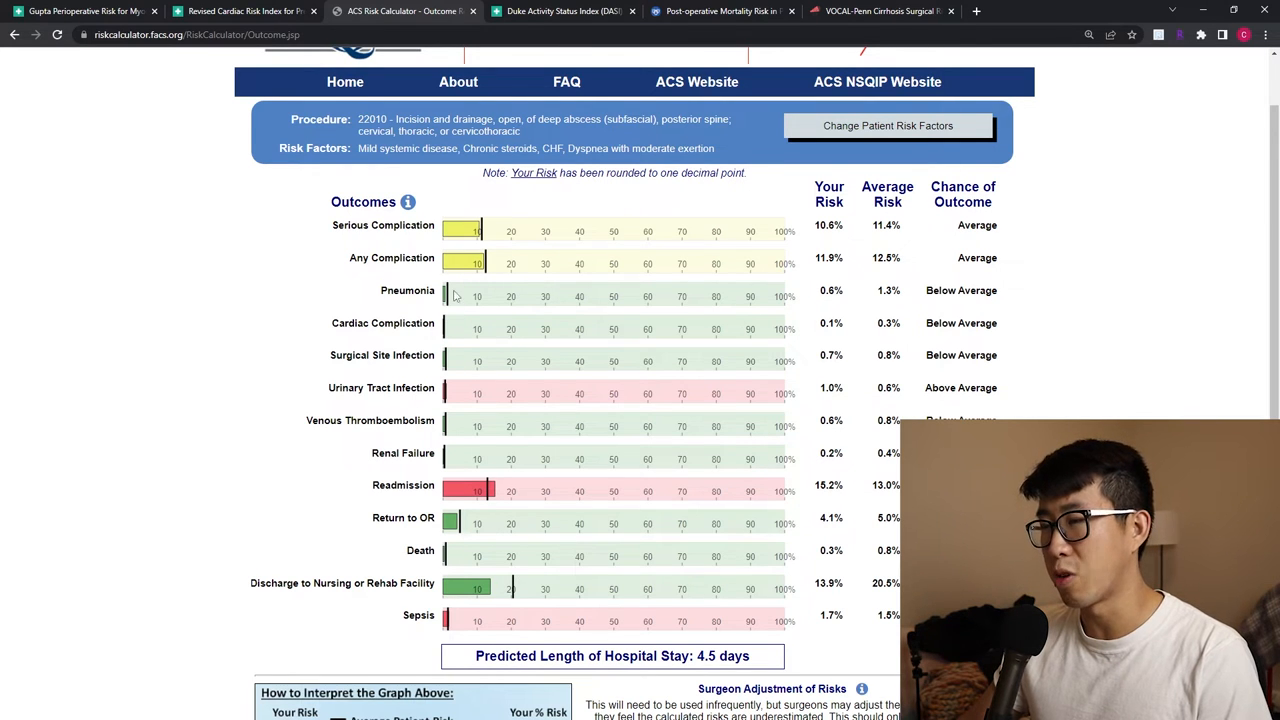
scroll(up, 3)
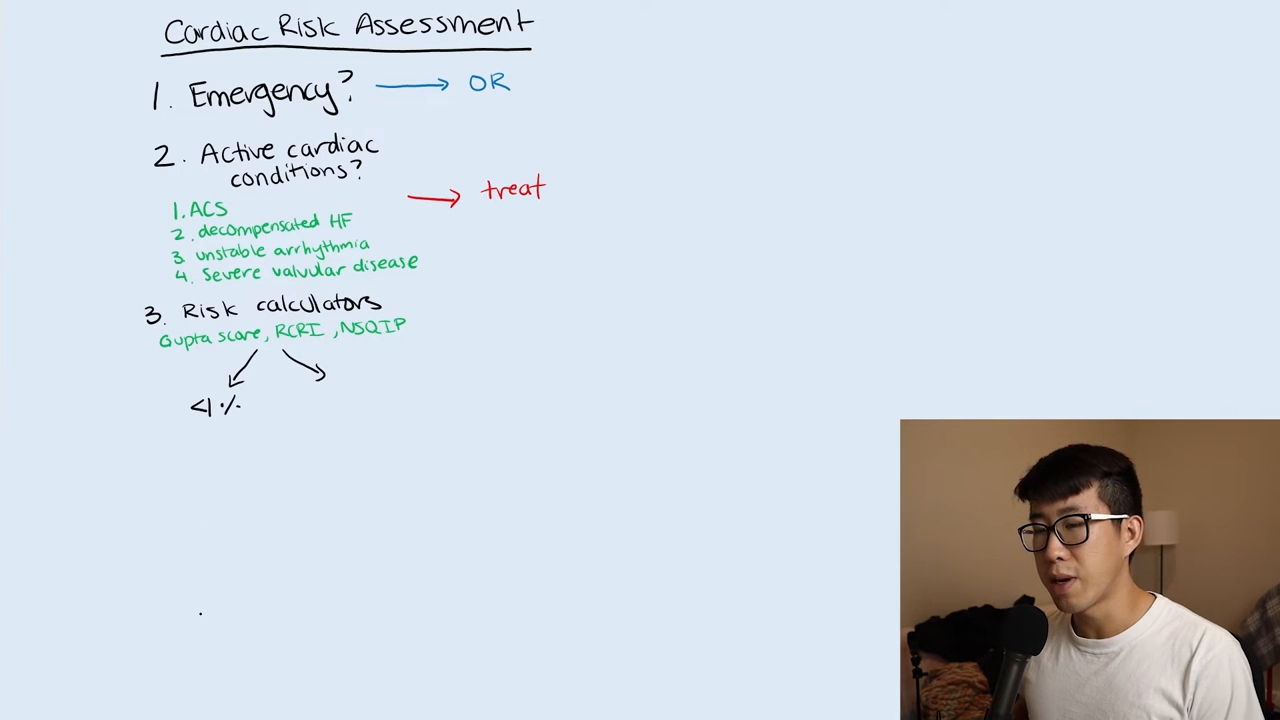
Step: Draw the branch arrow under '4. Functional capacity' toward the METS outcomes
click(63, 707)
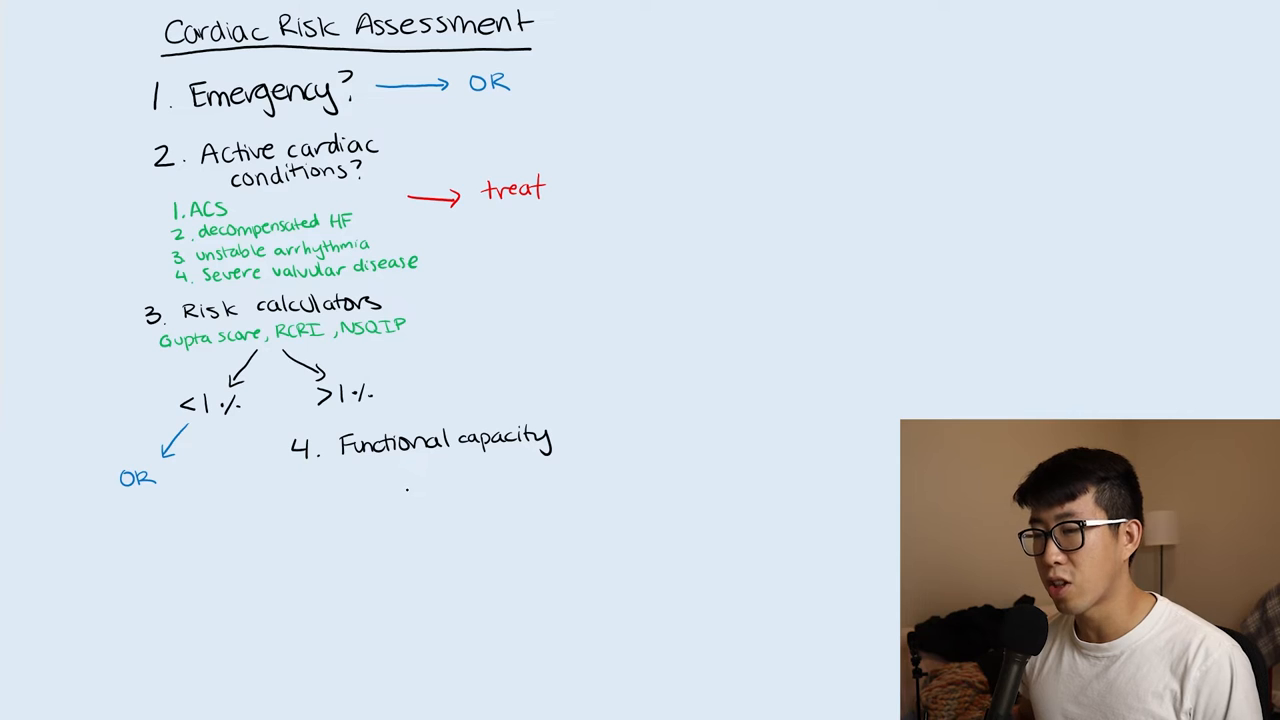
drag(378, 525, 402, 497)
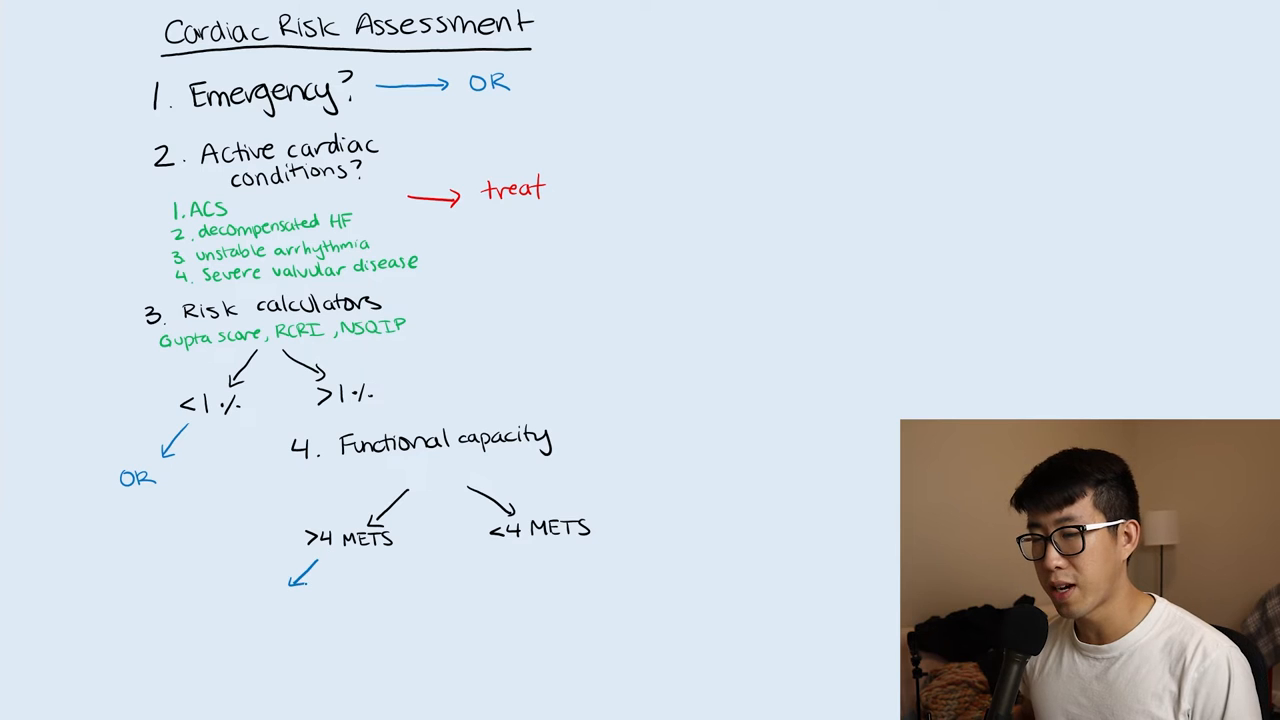
click(63, 707)
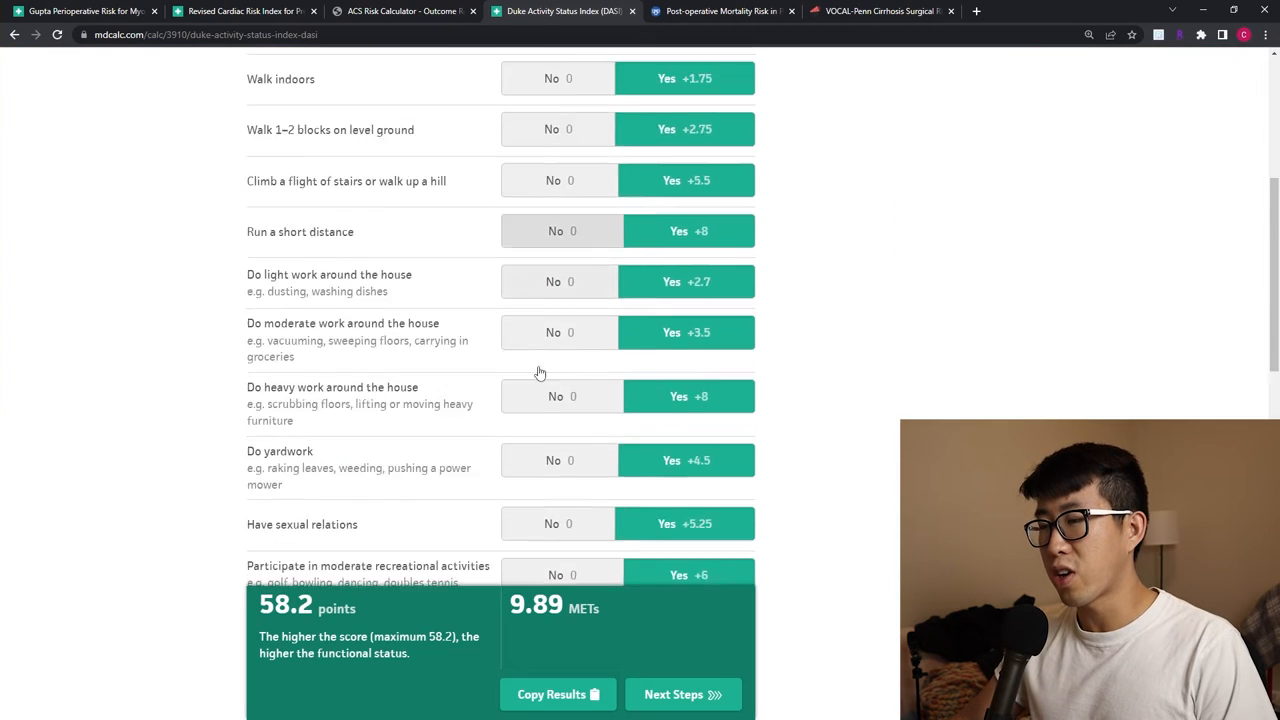
Step: Scroll up and down through the Duke Activity Status Index questions
scroll(up, 3)
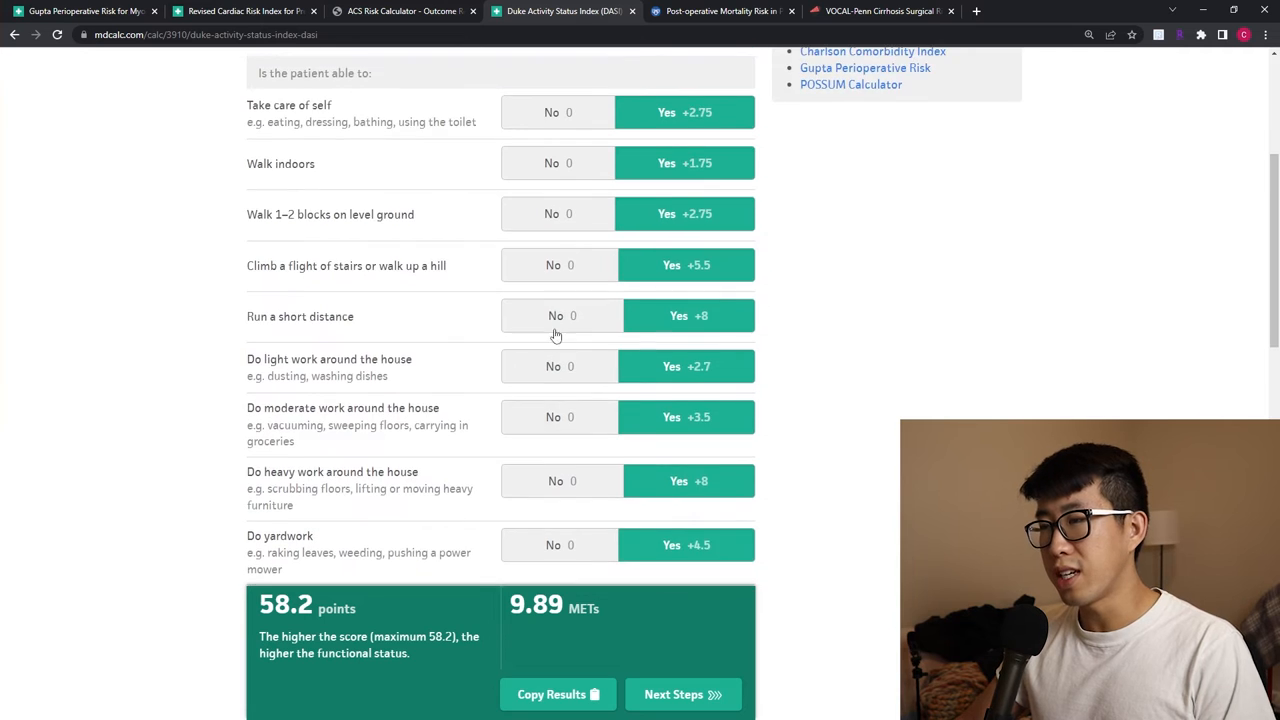
scroll(down, 3)
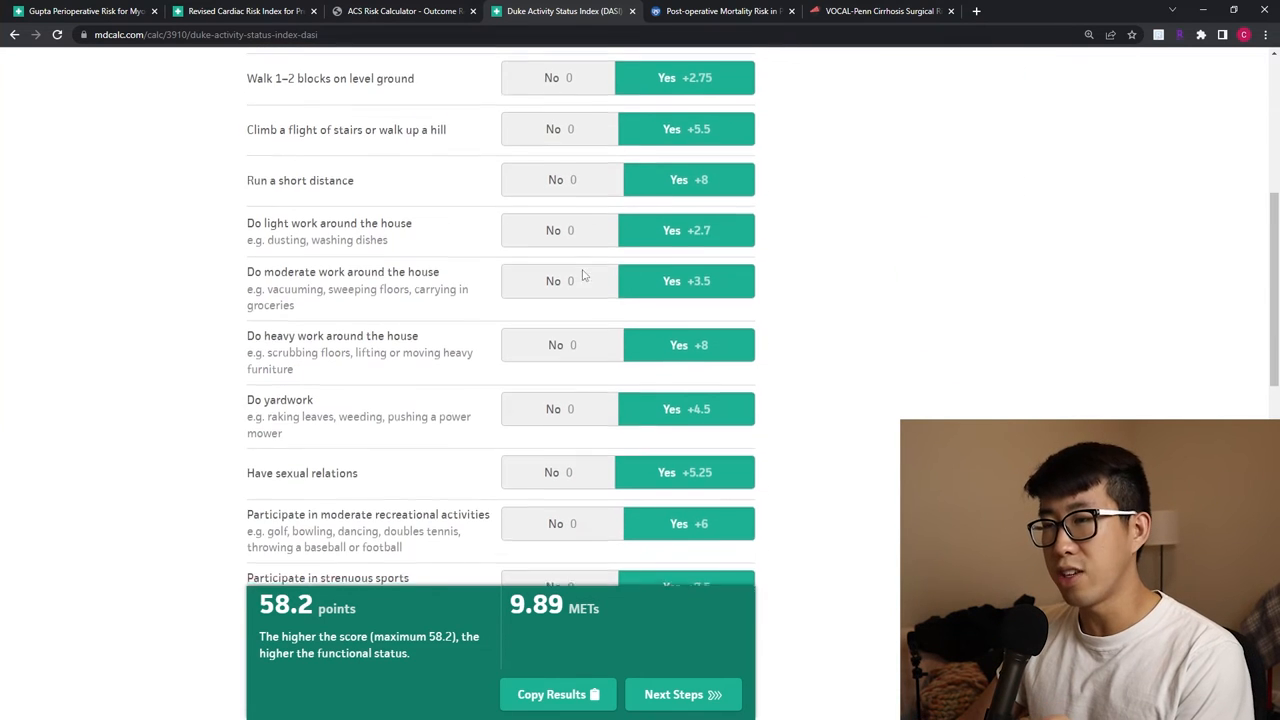
scroll(up, 3)
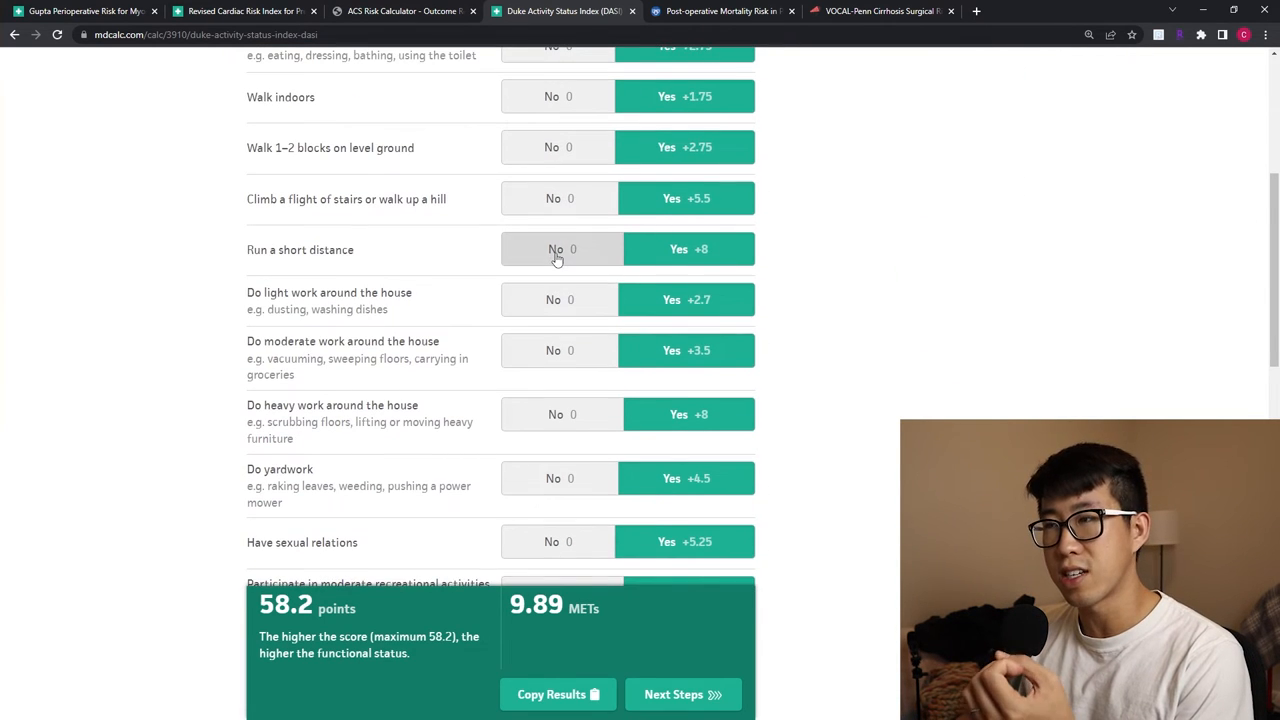
scroll(down, 3)
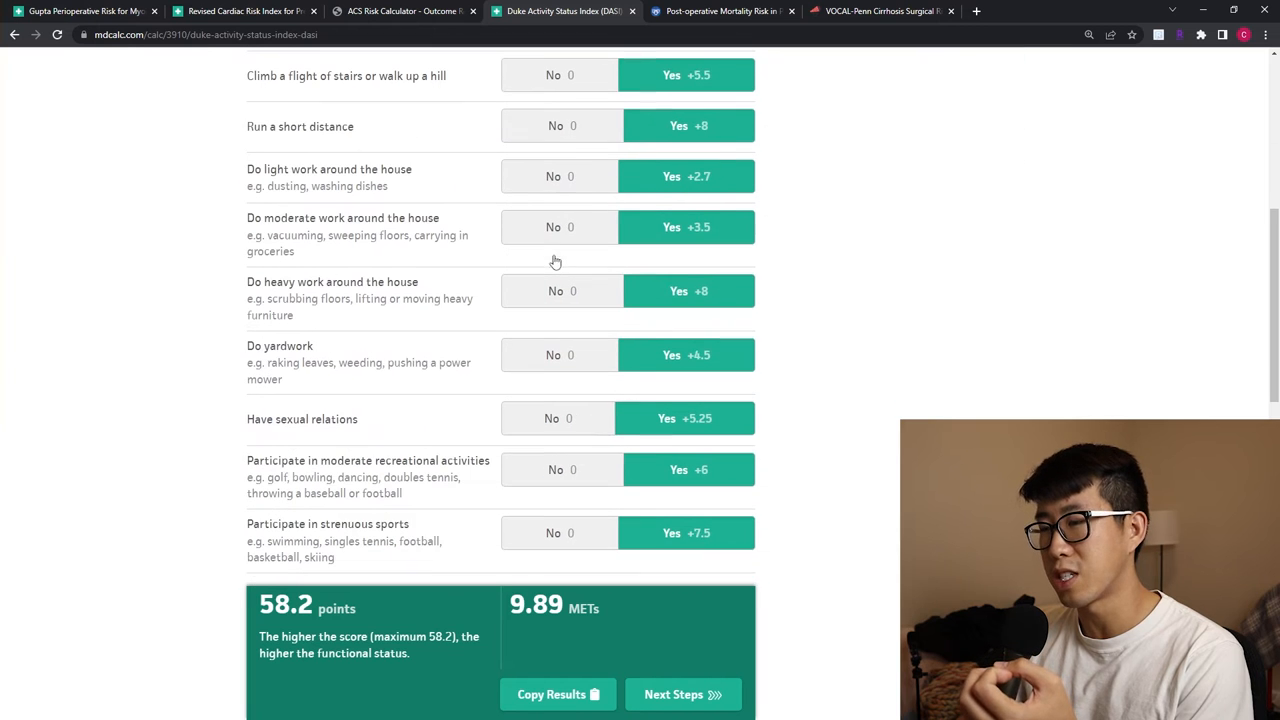
scroll(up, 3)
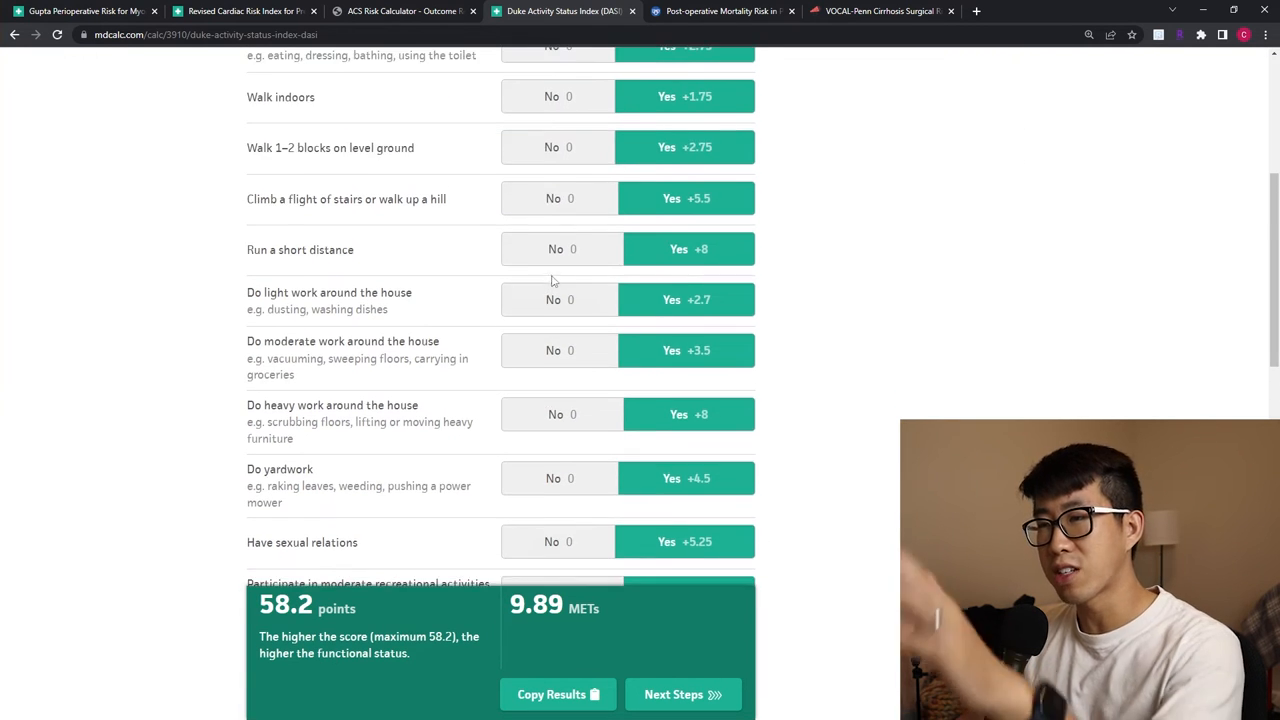
scroll(down, 3)
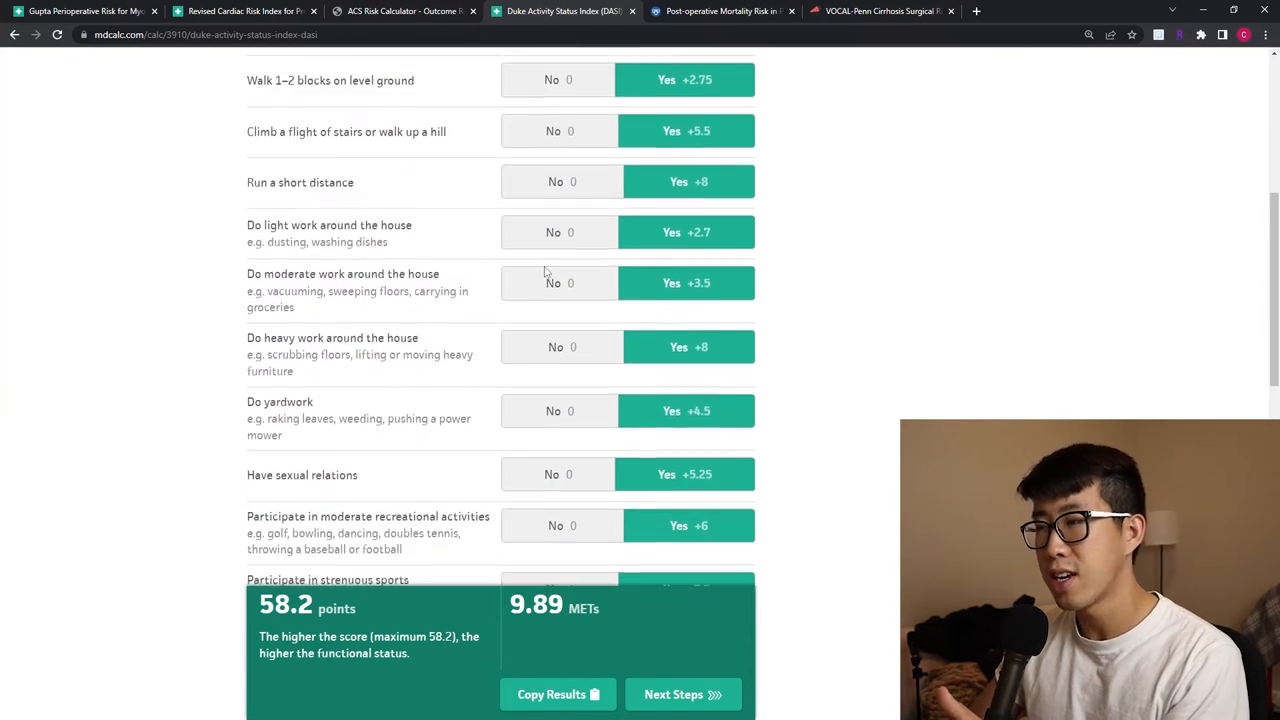
scroll(down, 3)
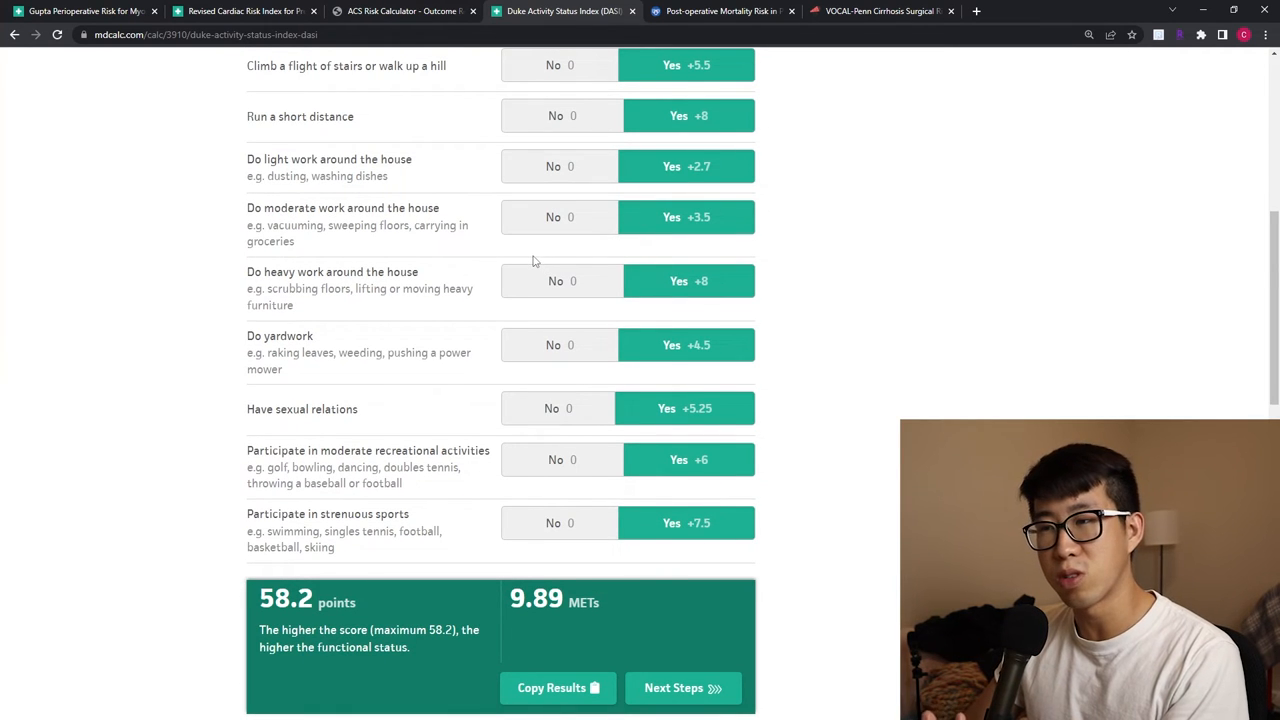
mouse_move(522, 255)
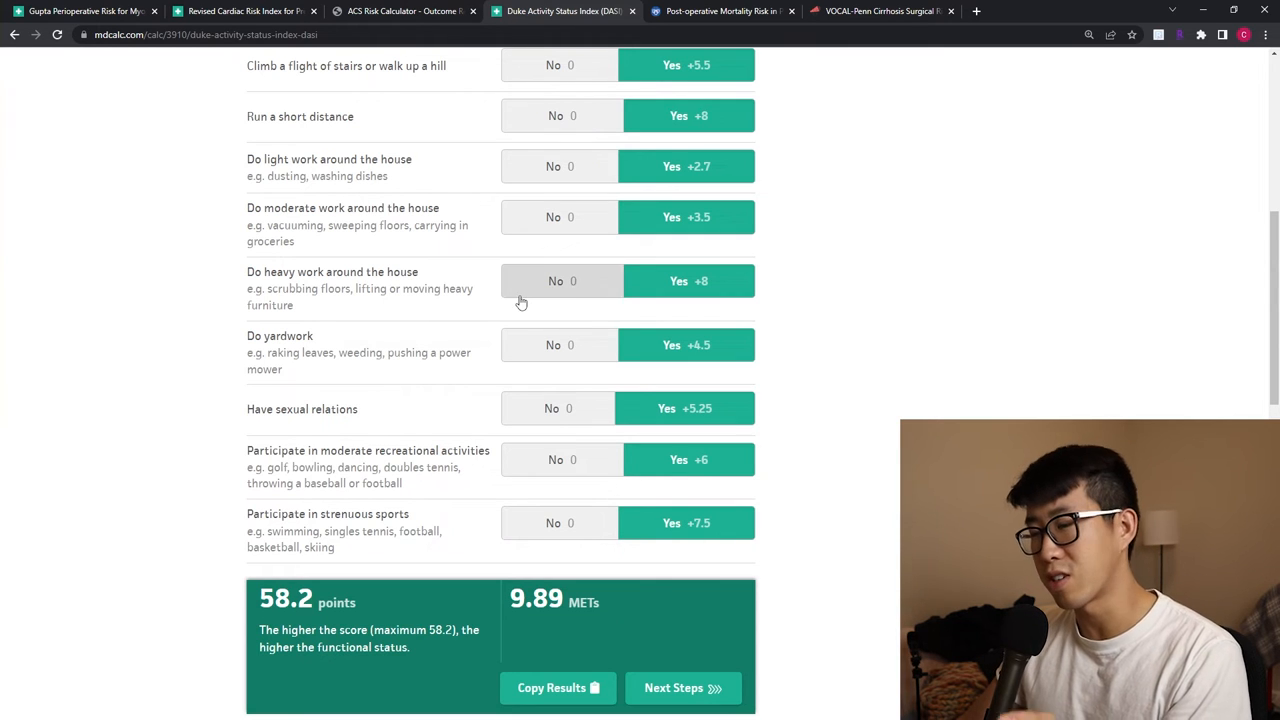
mouse_move(583, 523)
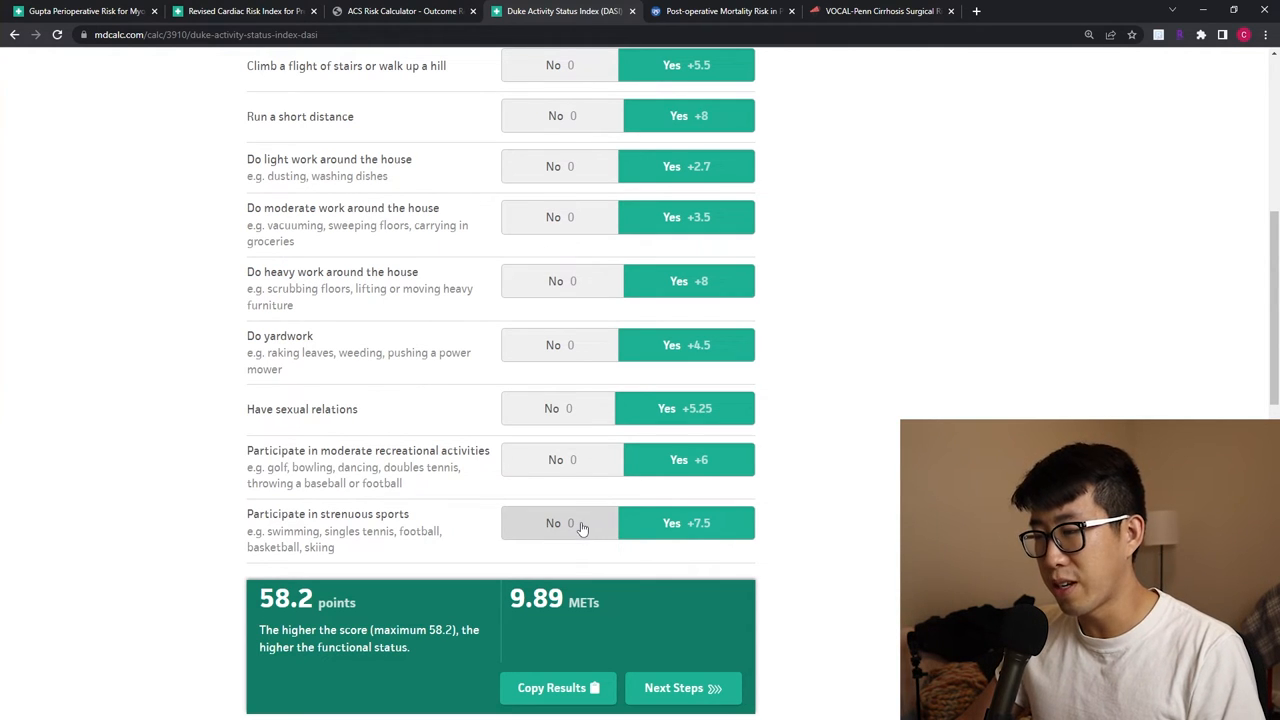
scroll(up, 3)
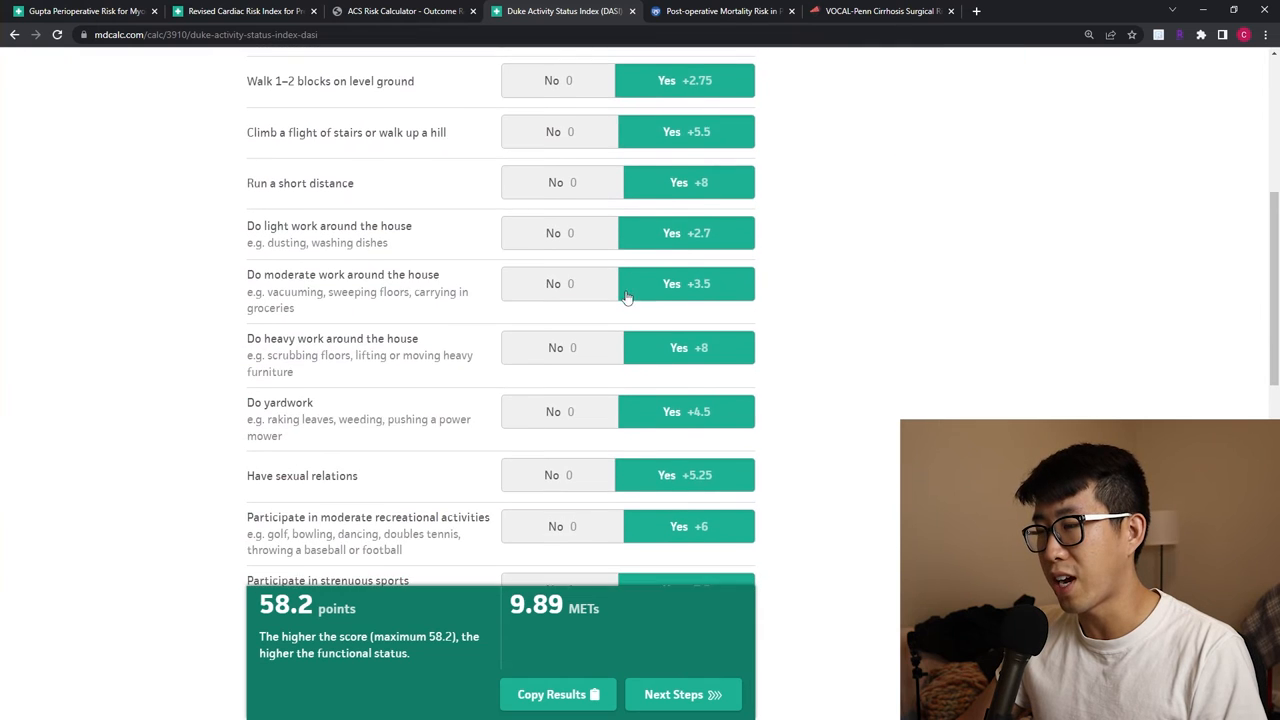
scroll(down, 3)
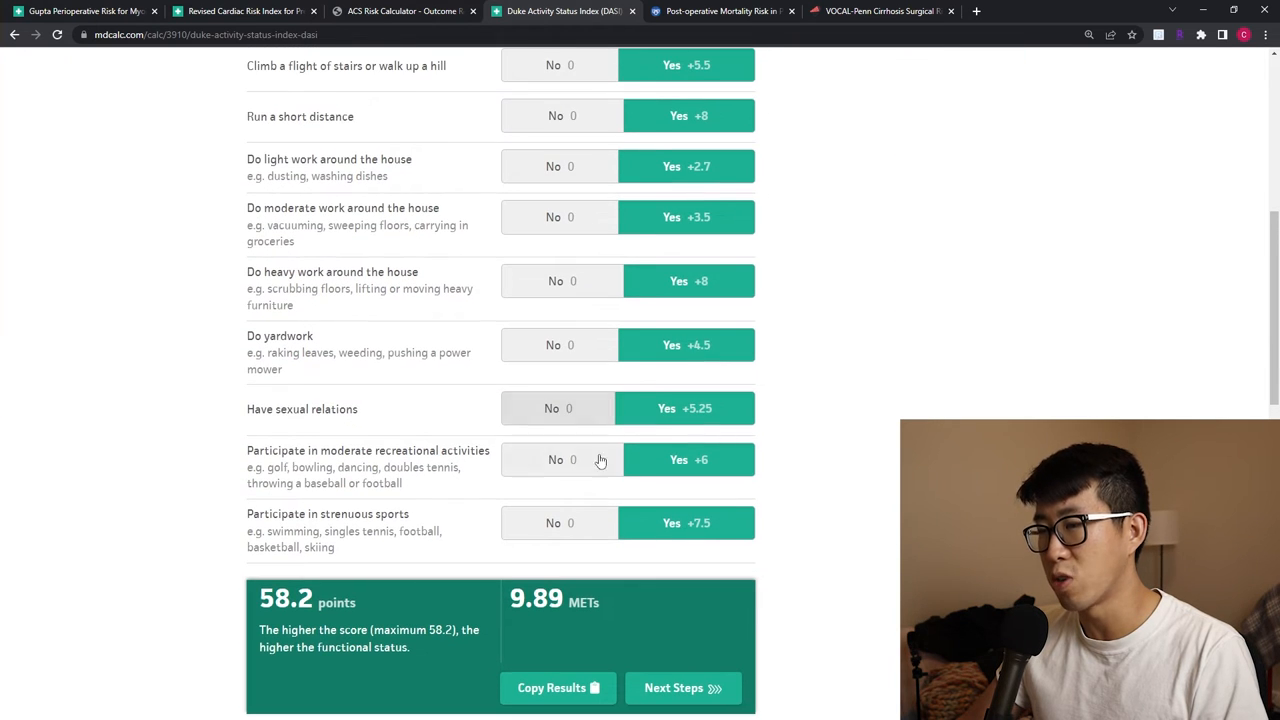
mouse_move(535, 527)
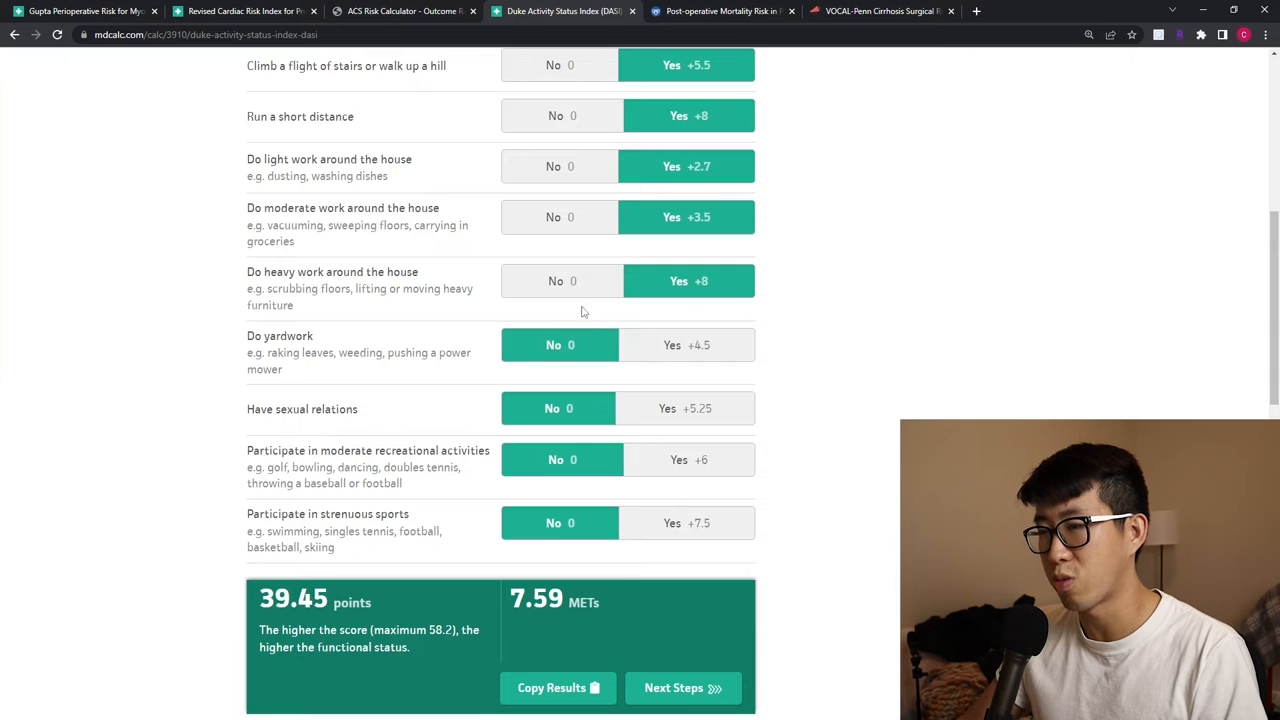
Step: Answer No for heavy housework, running and stair climbing, giving 13.45 points, 4.40 METs
click(559, 281)
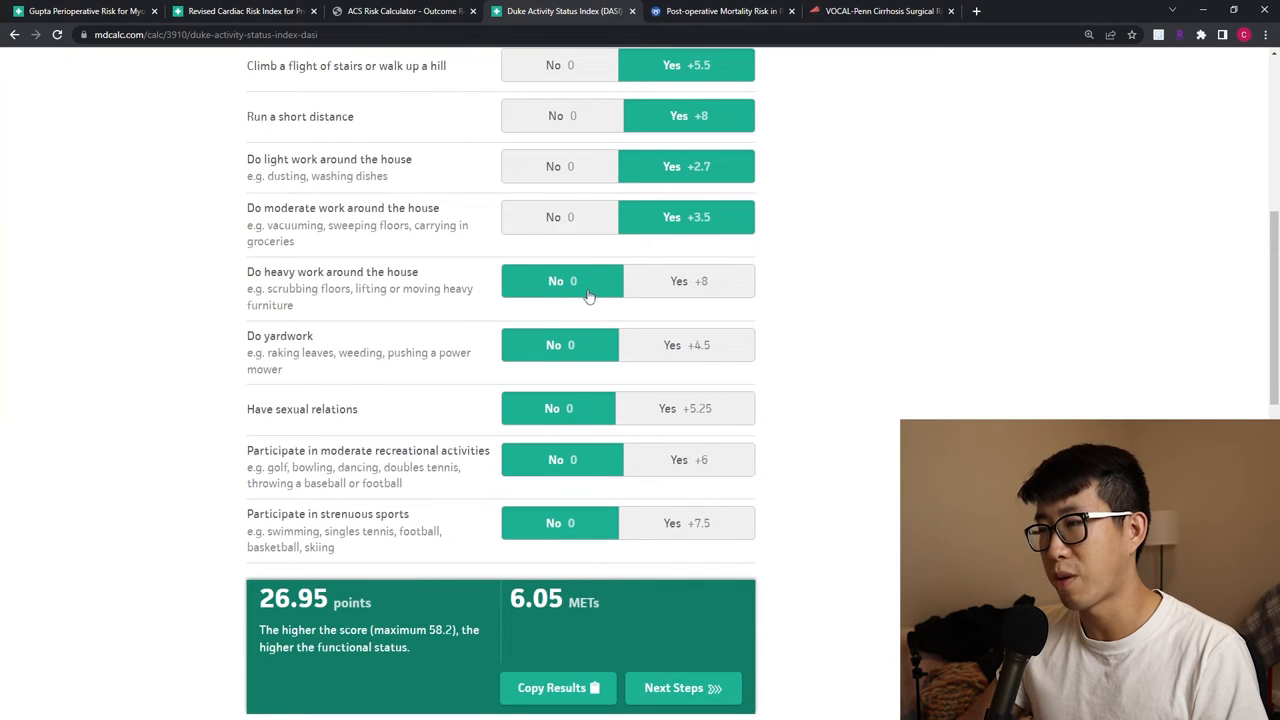
scroll(up, 3)
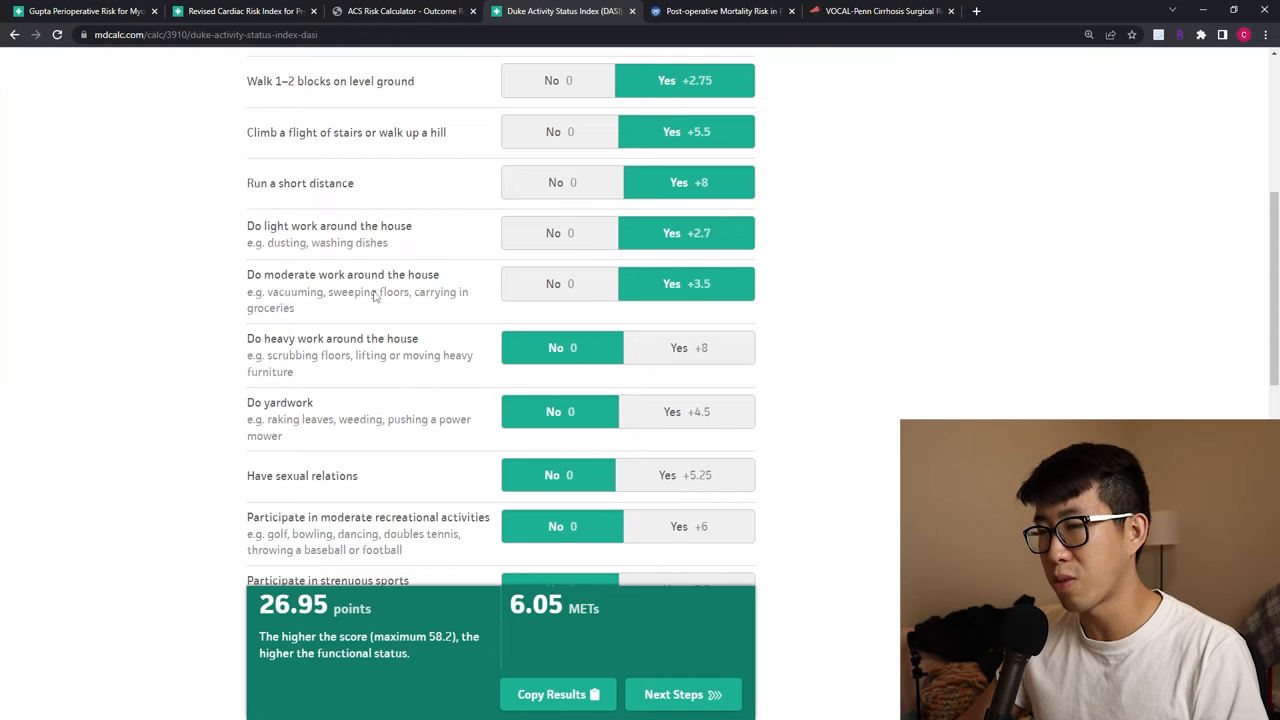
scroll(up, 3)
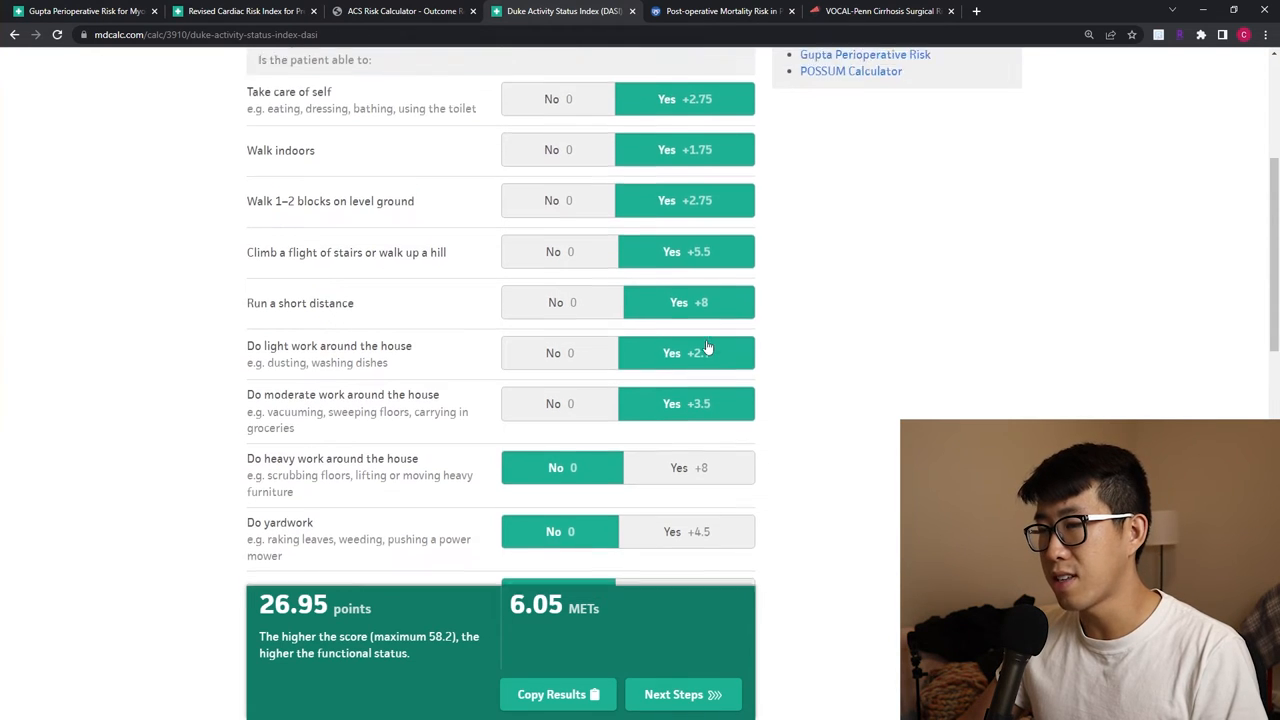
scroll(up, 3)
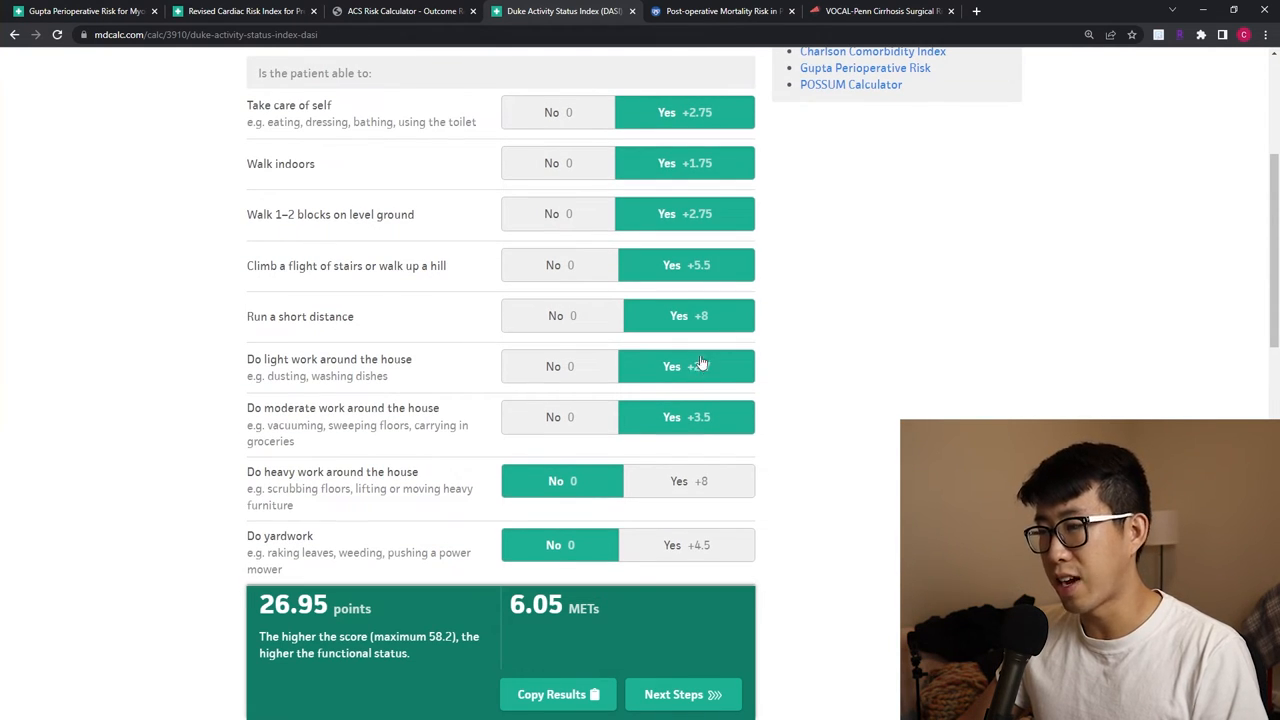
mouse_move(562, 316)
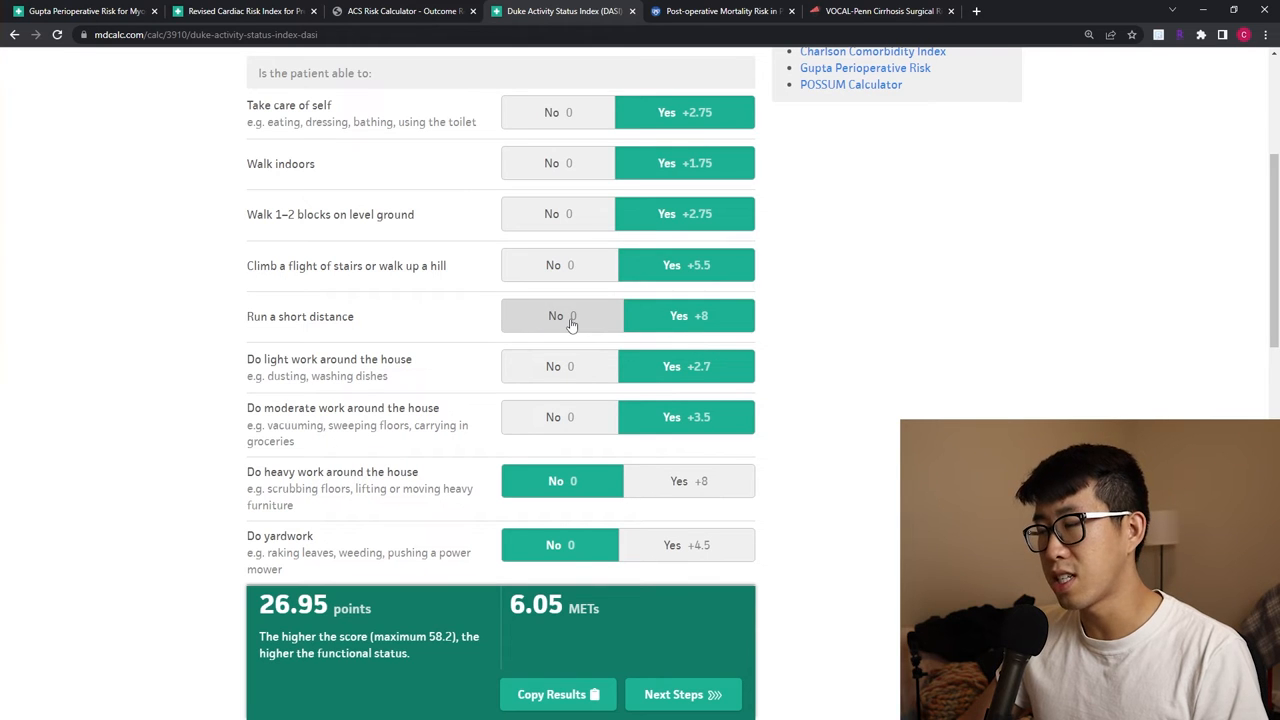
click(561, 316)
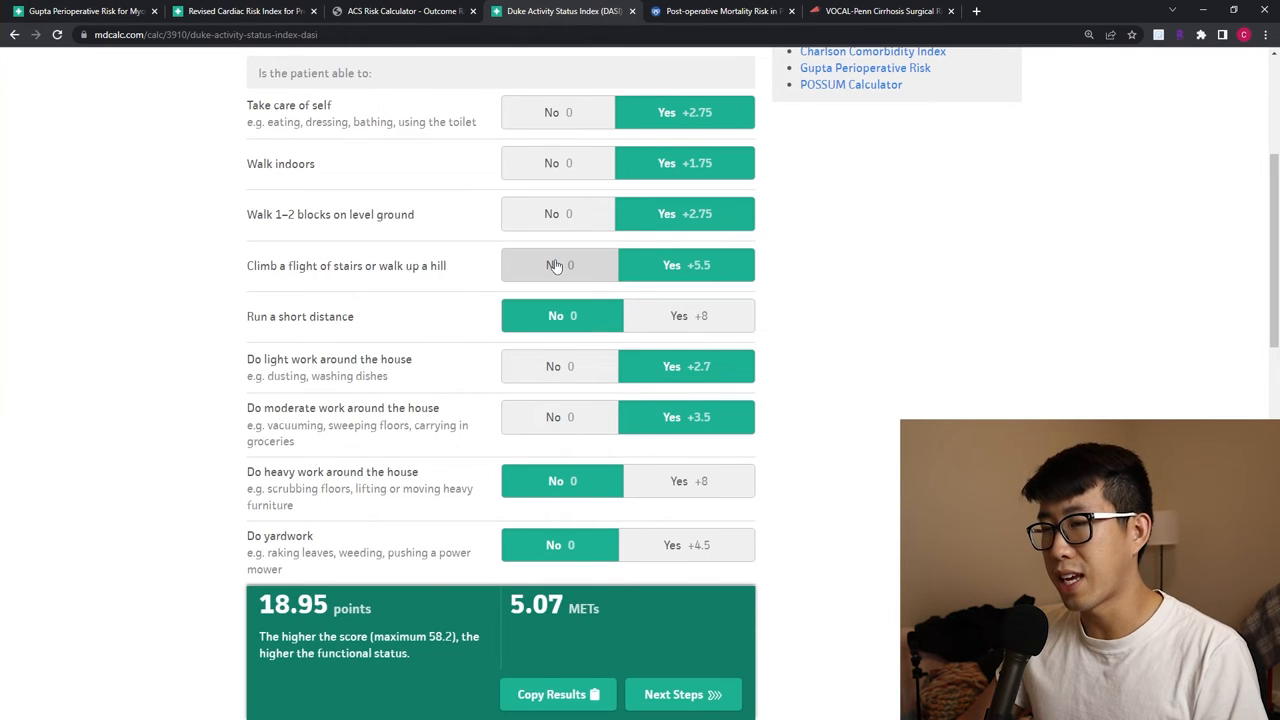
click(558, 265)
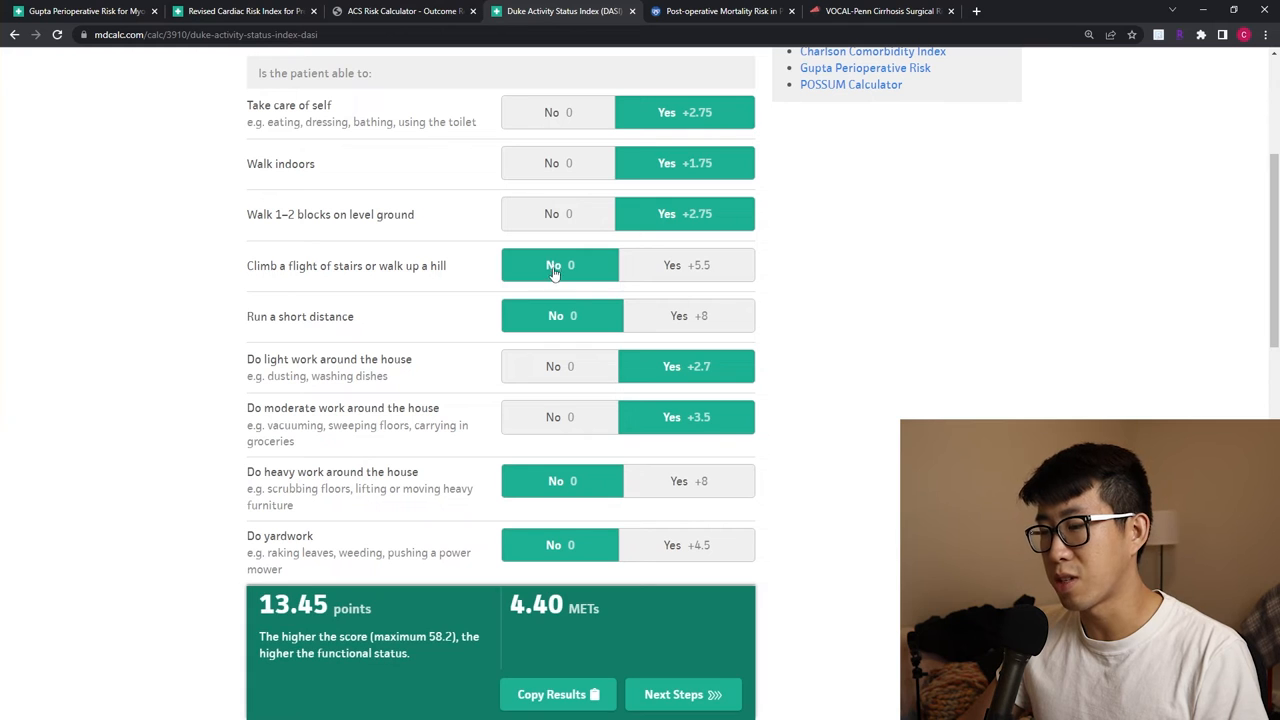
scroll(up, 3)
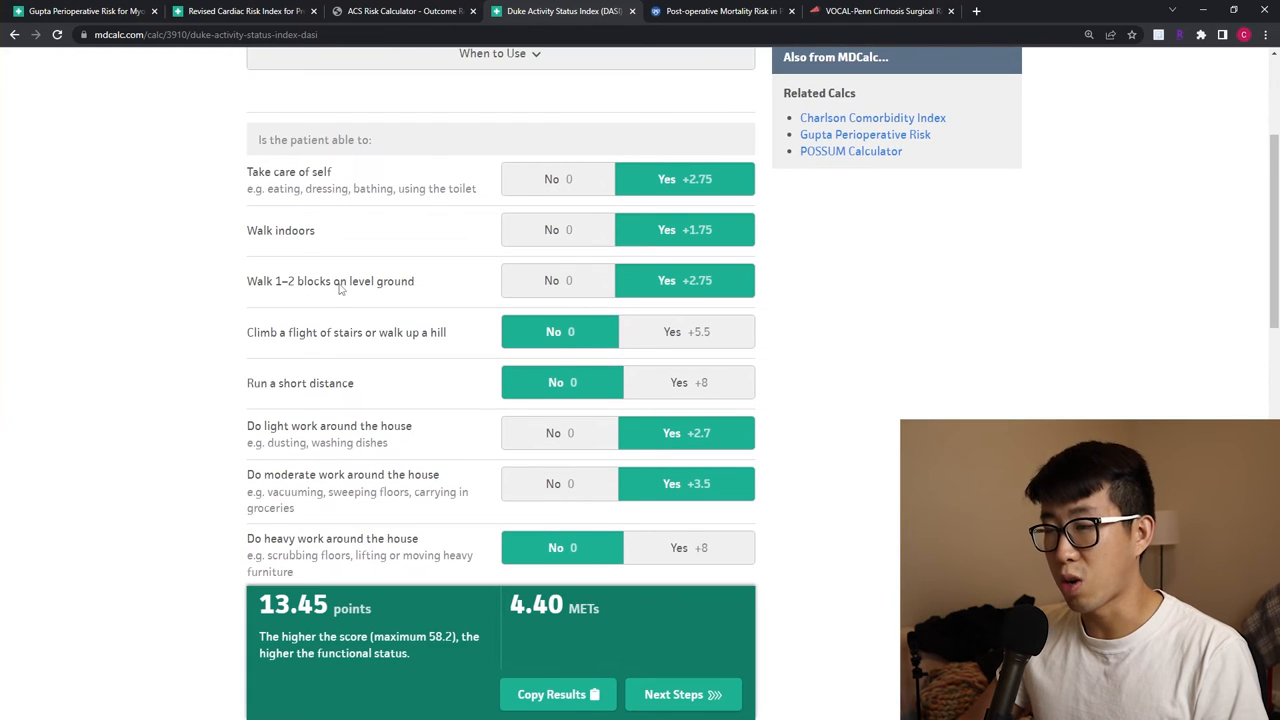
mouse_move(320, 193)
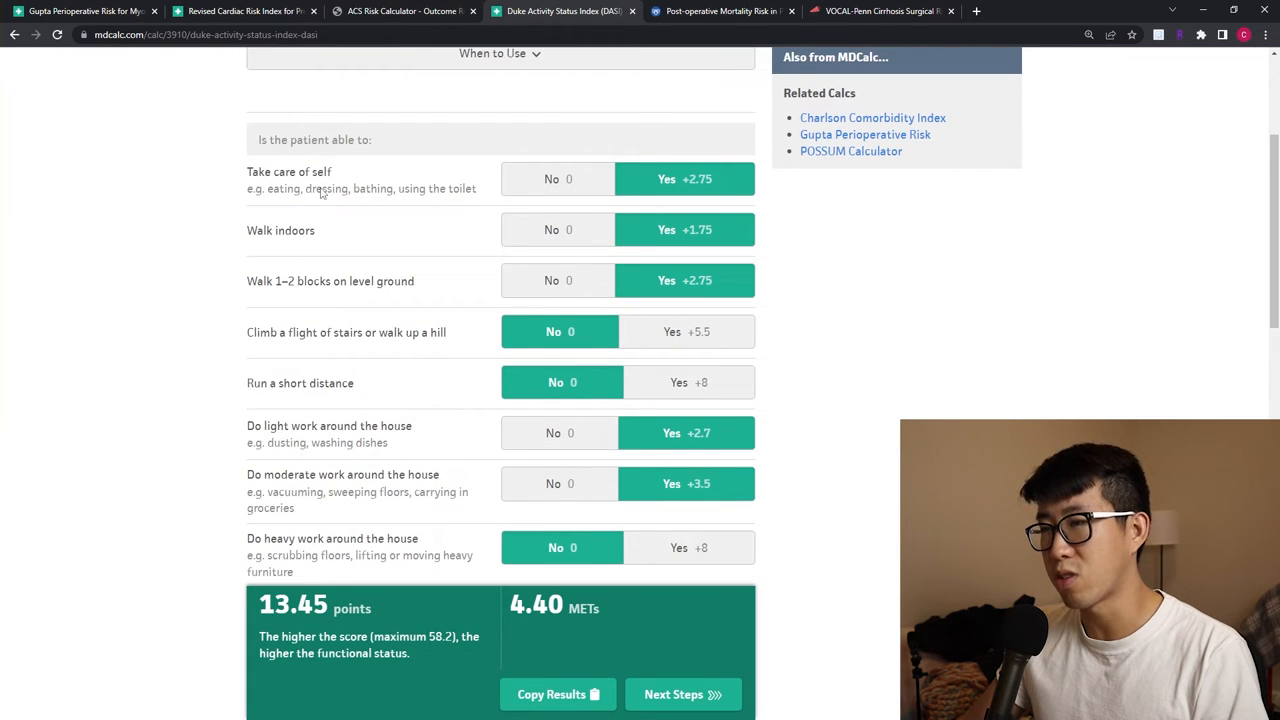
mouse_move(585, 190)
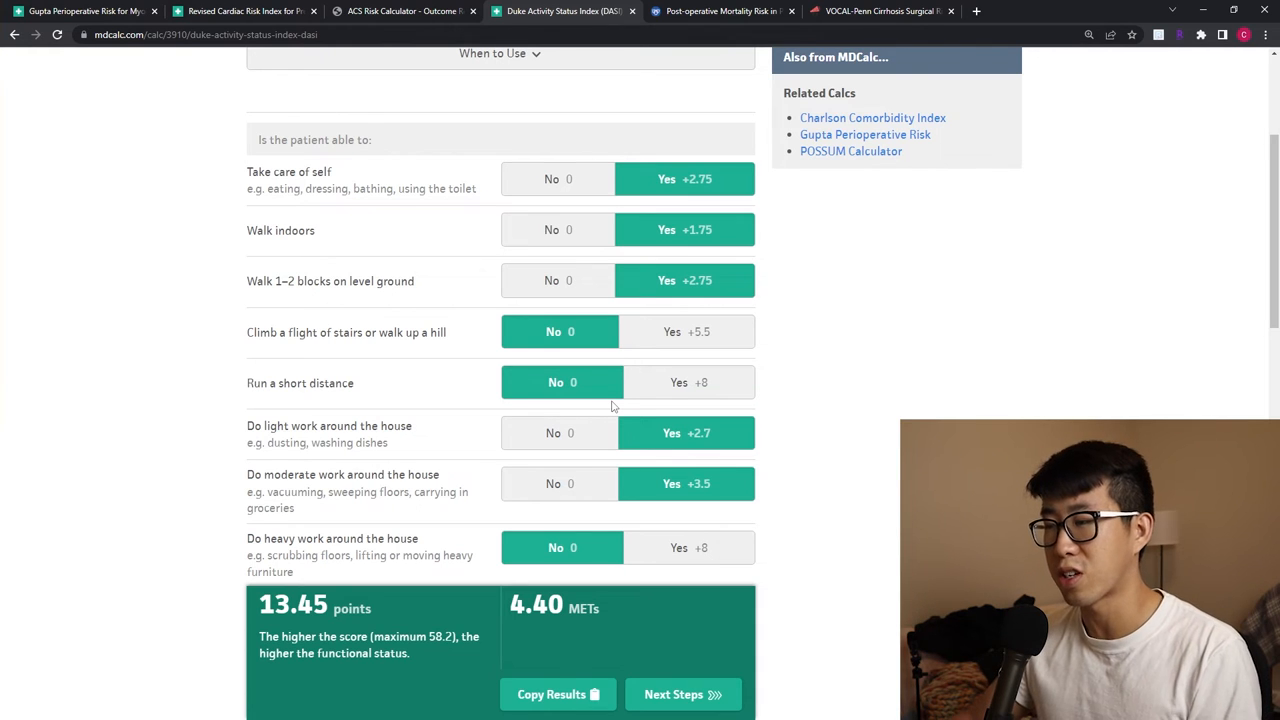
mouse_move(604, 179)
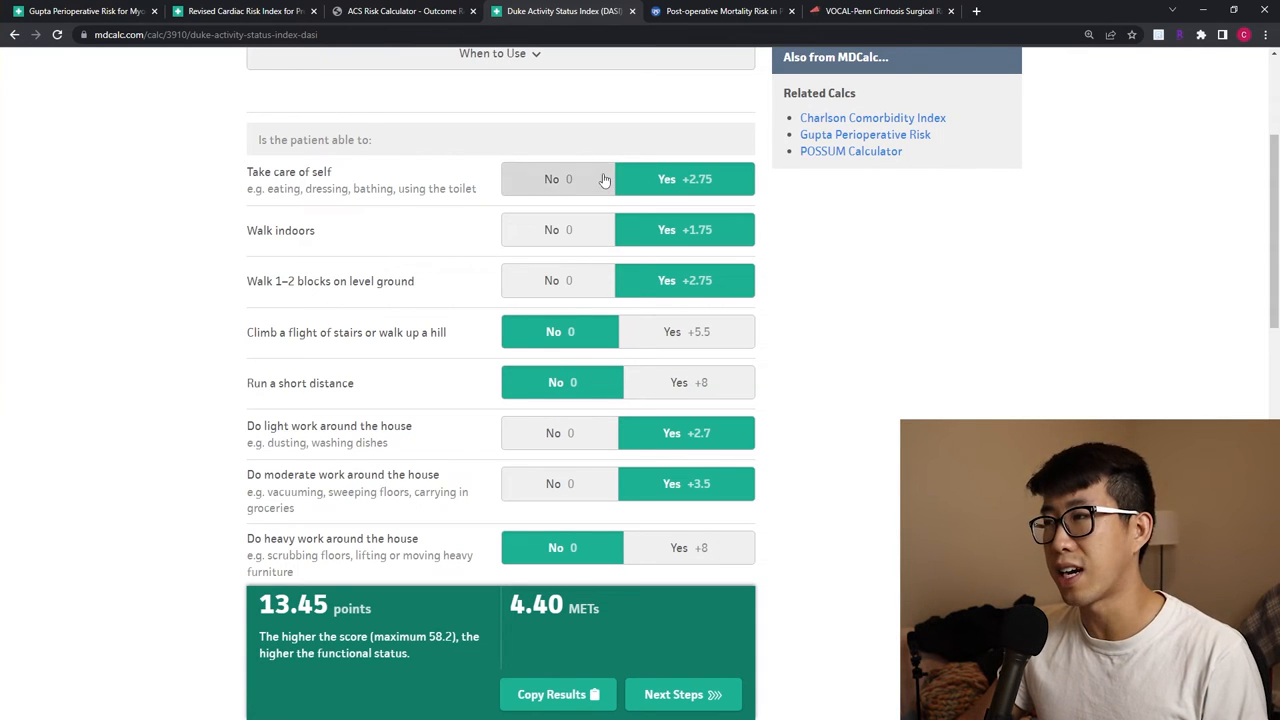